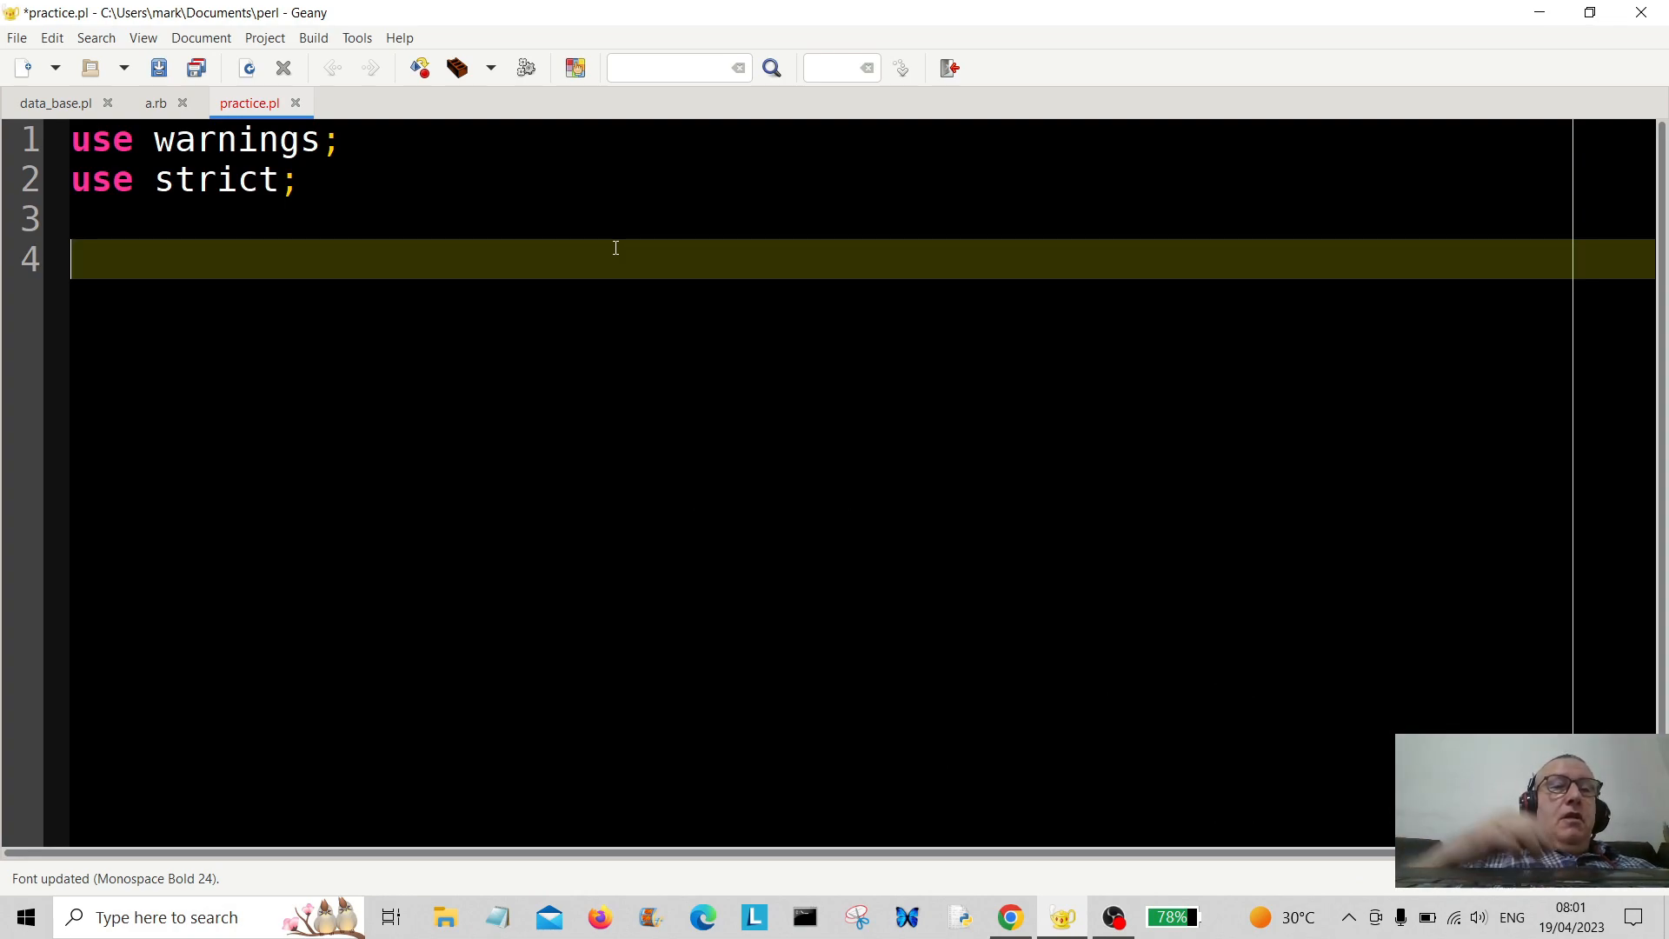
Write 'use Win32::GUI();' on line 4, correcting a mistyped letter along the way
text(use)
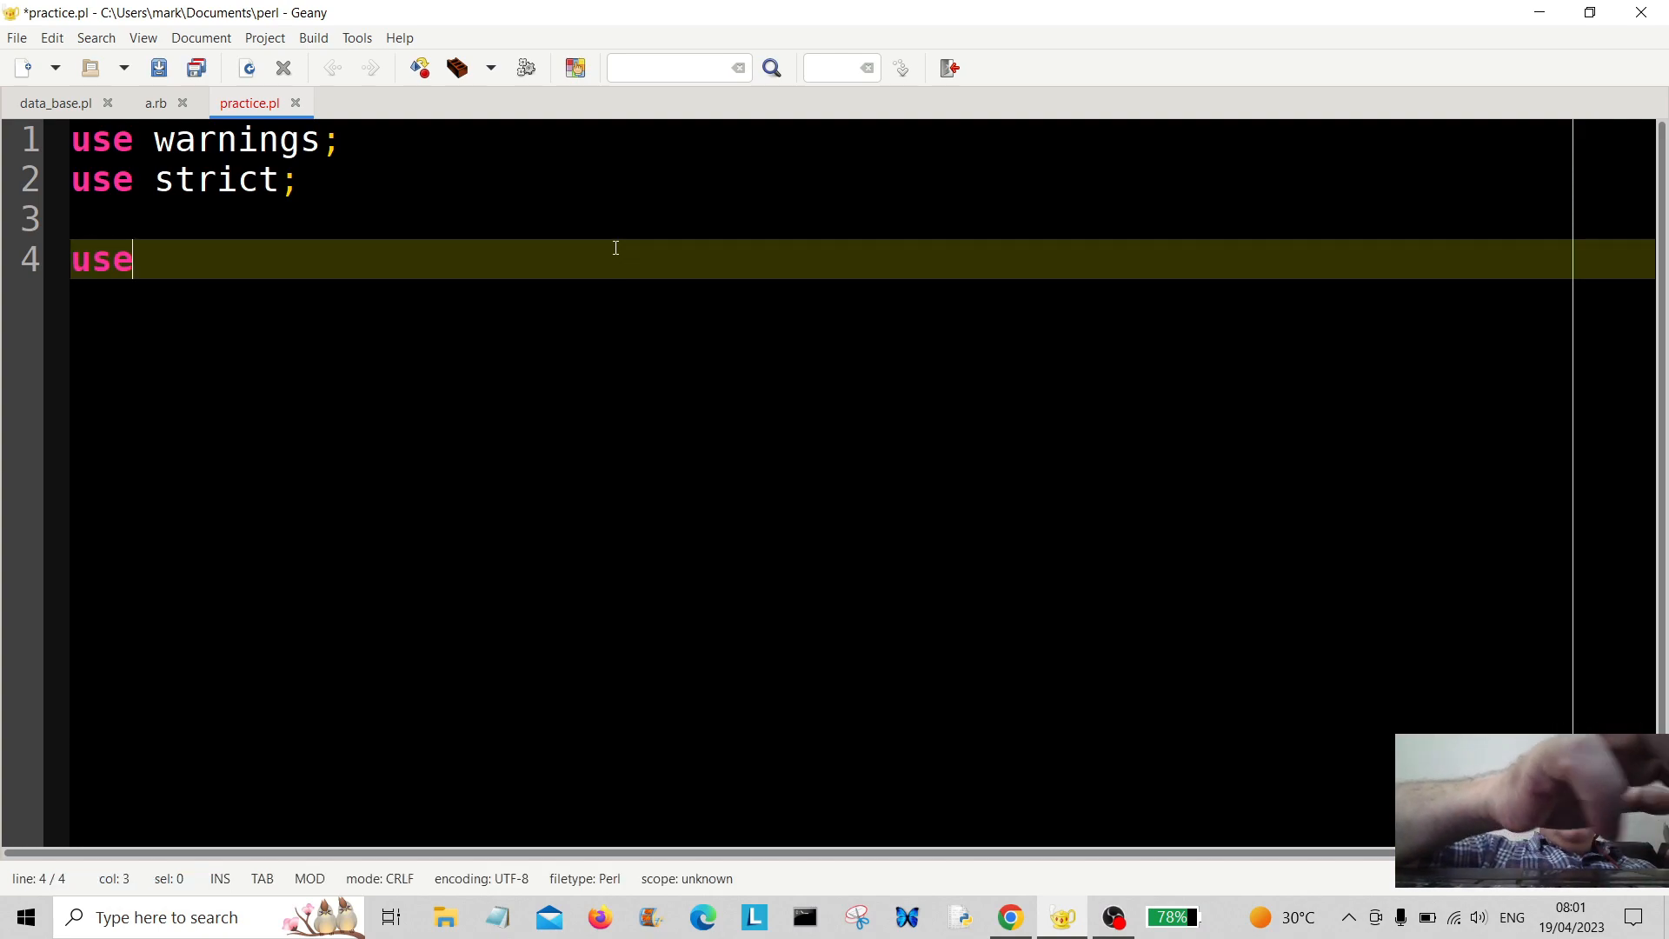
text(bW)
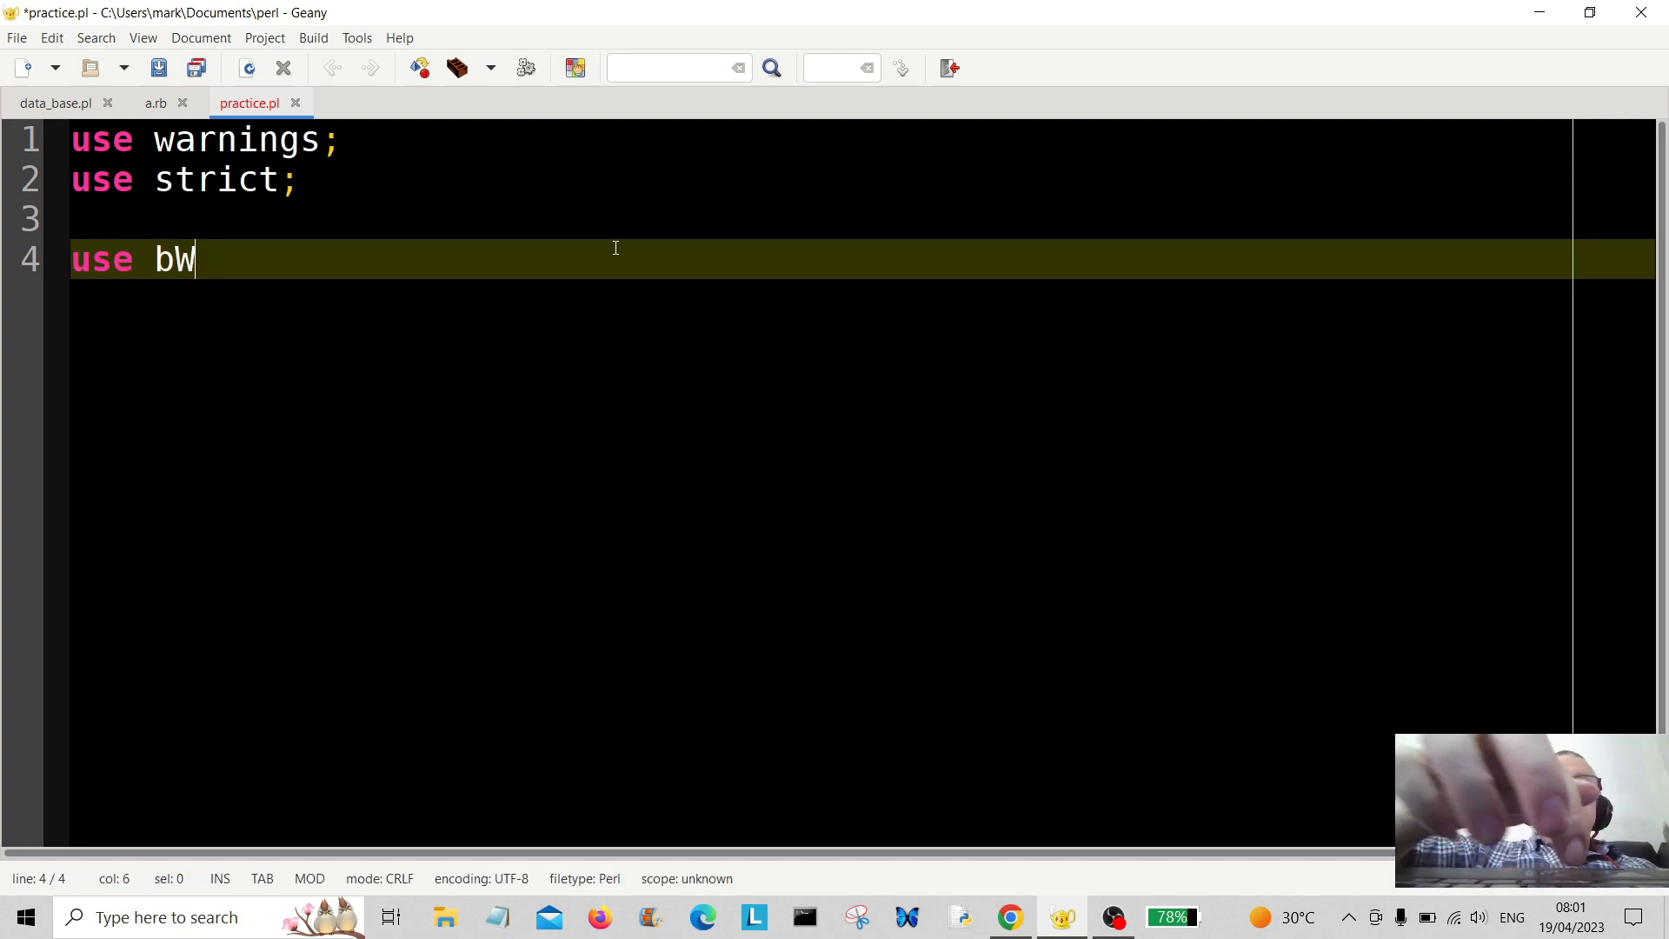
key(Backspace)
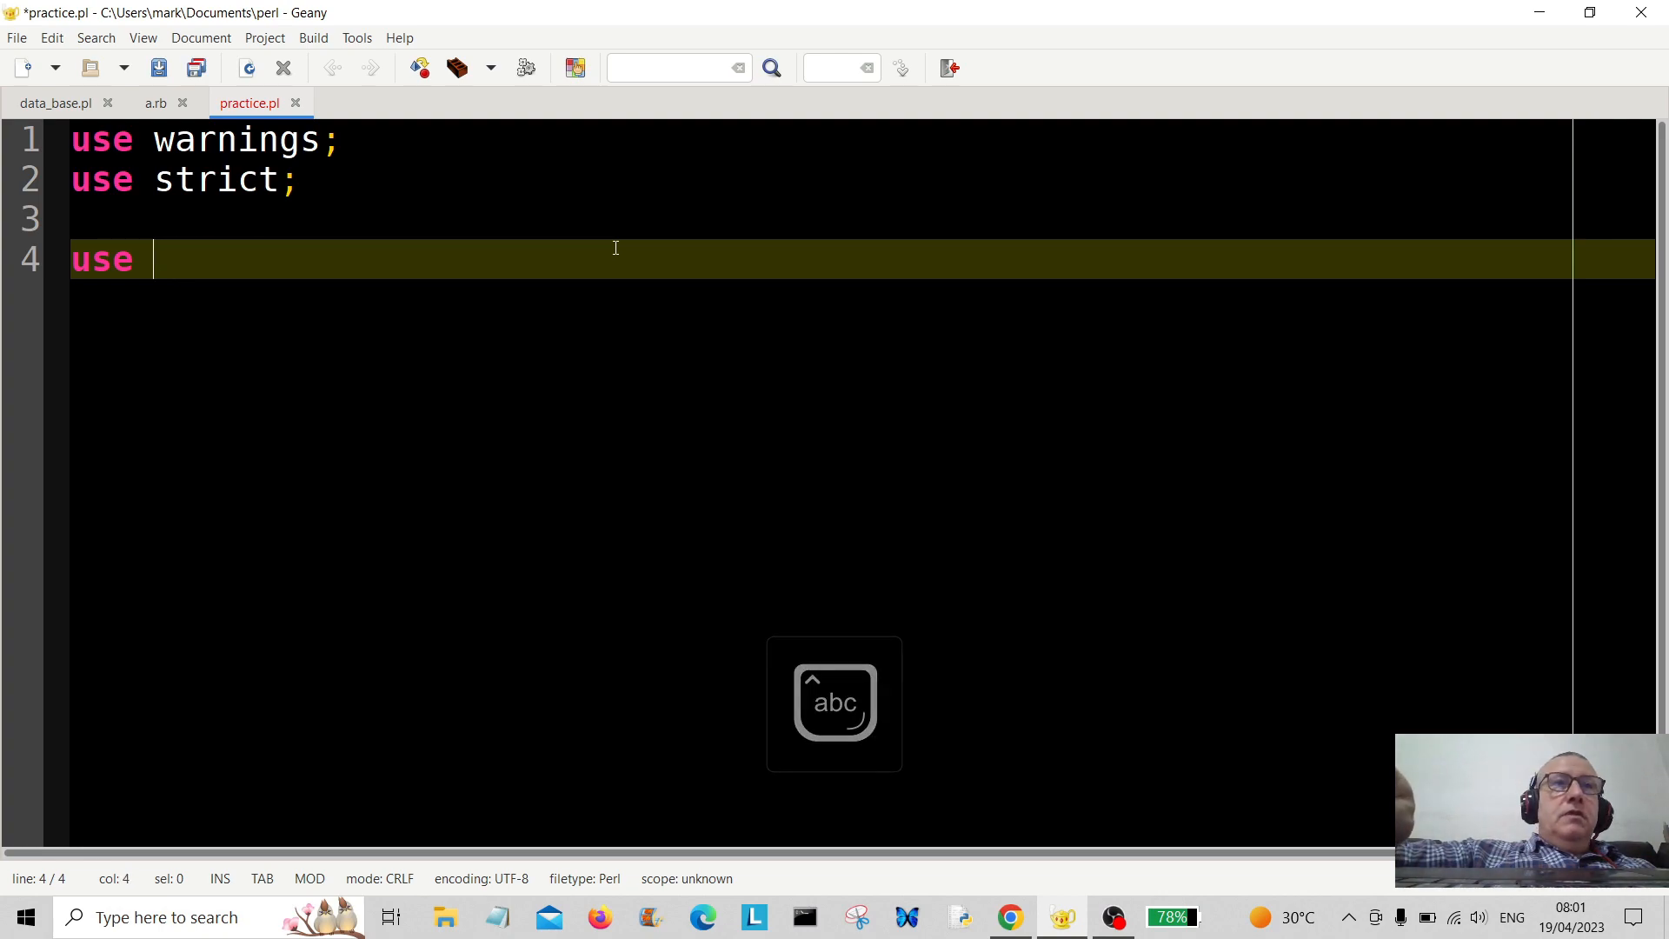
text(Win)
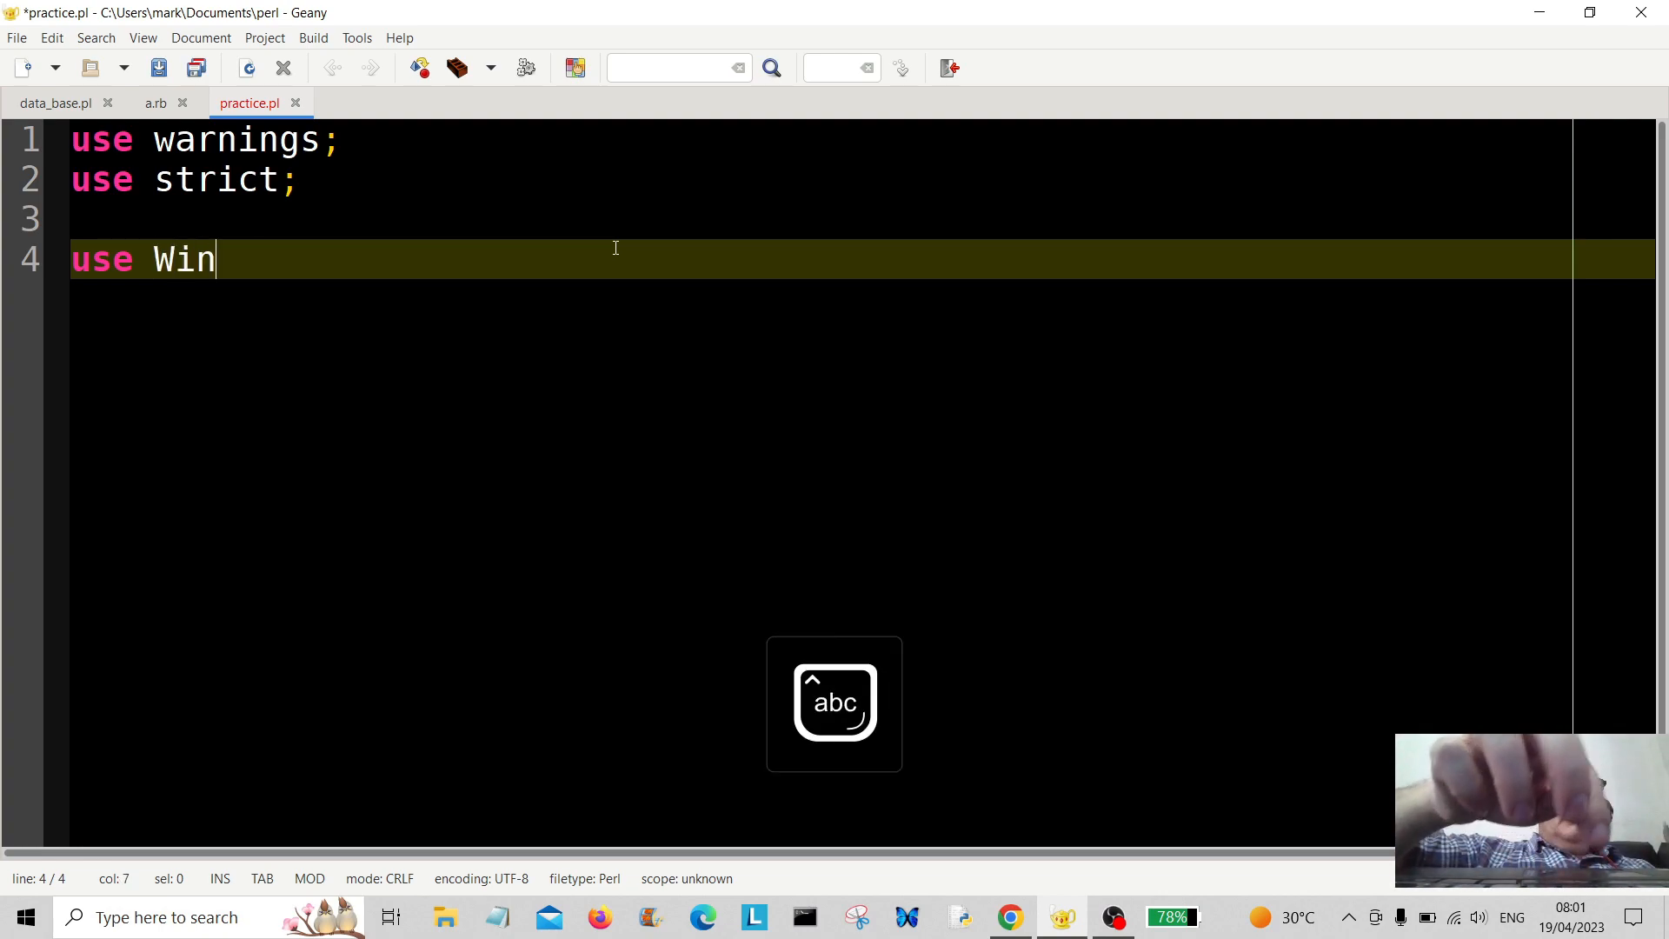
text(32)
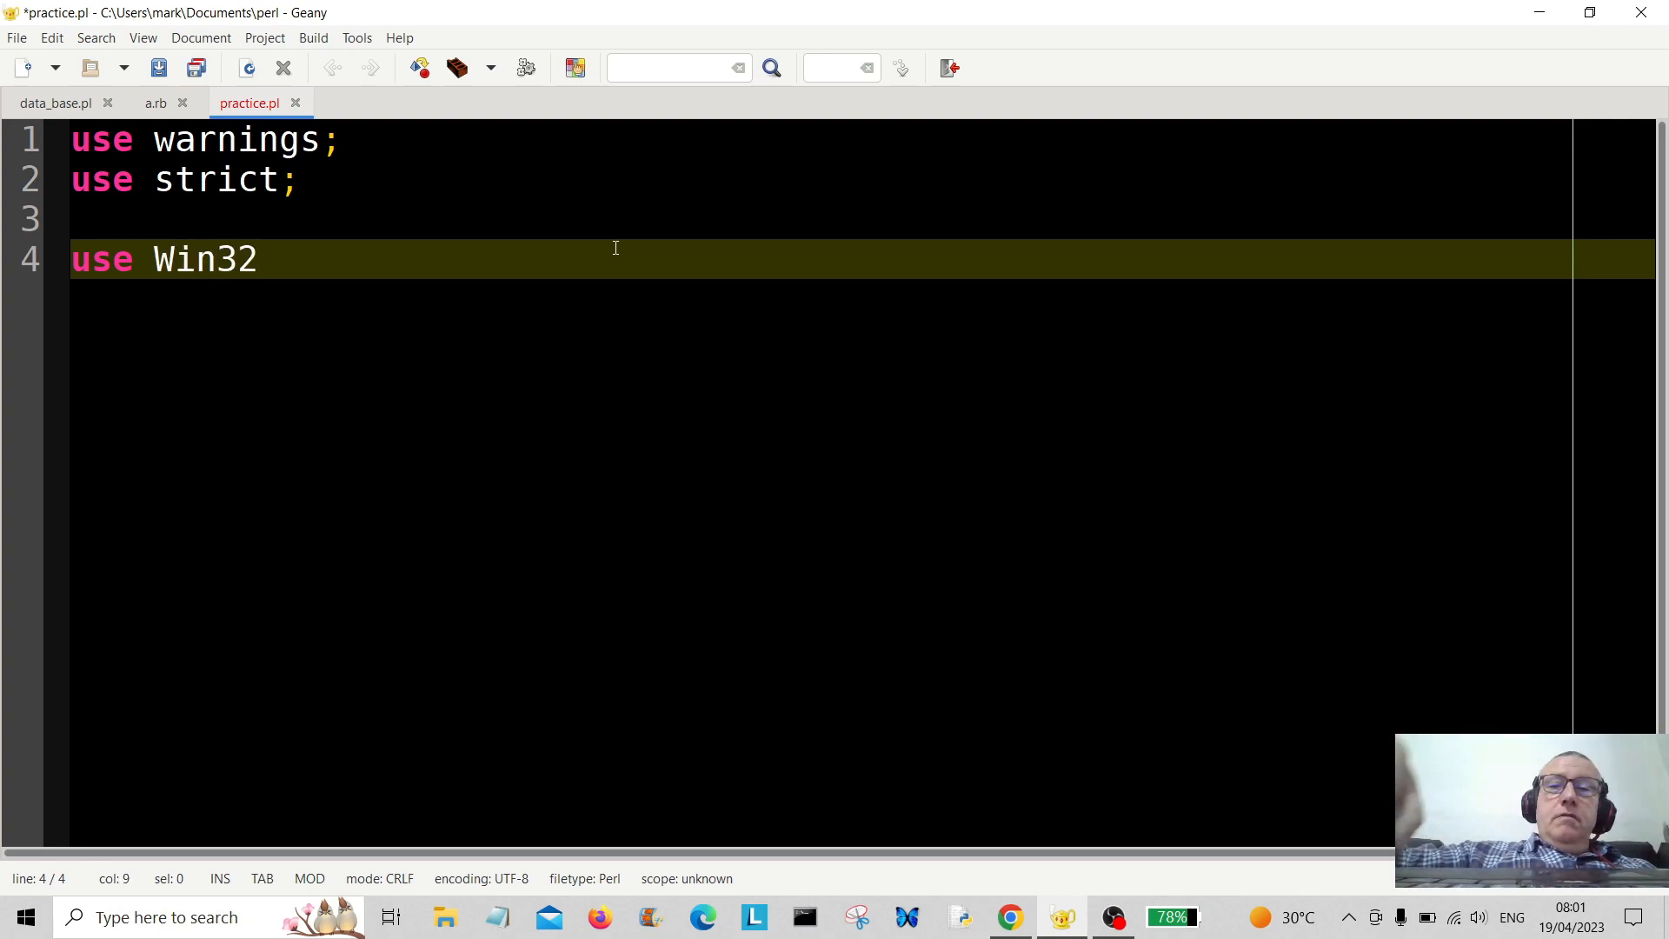
text(::)
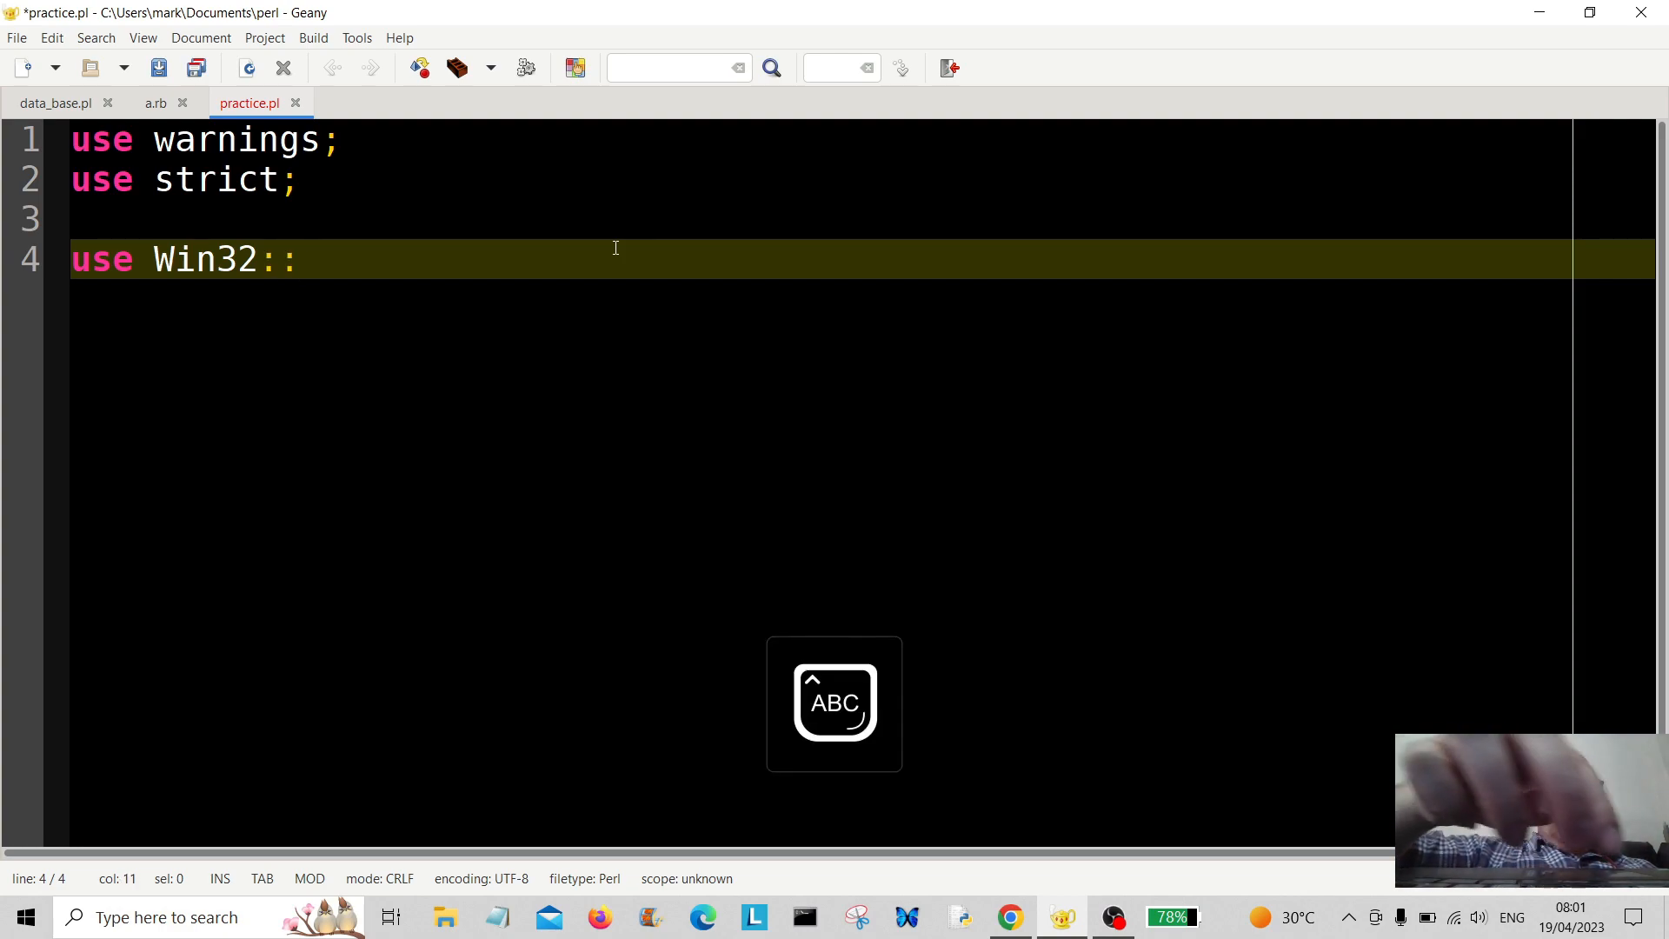
text(GUI)
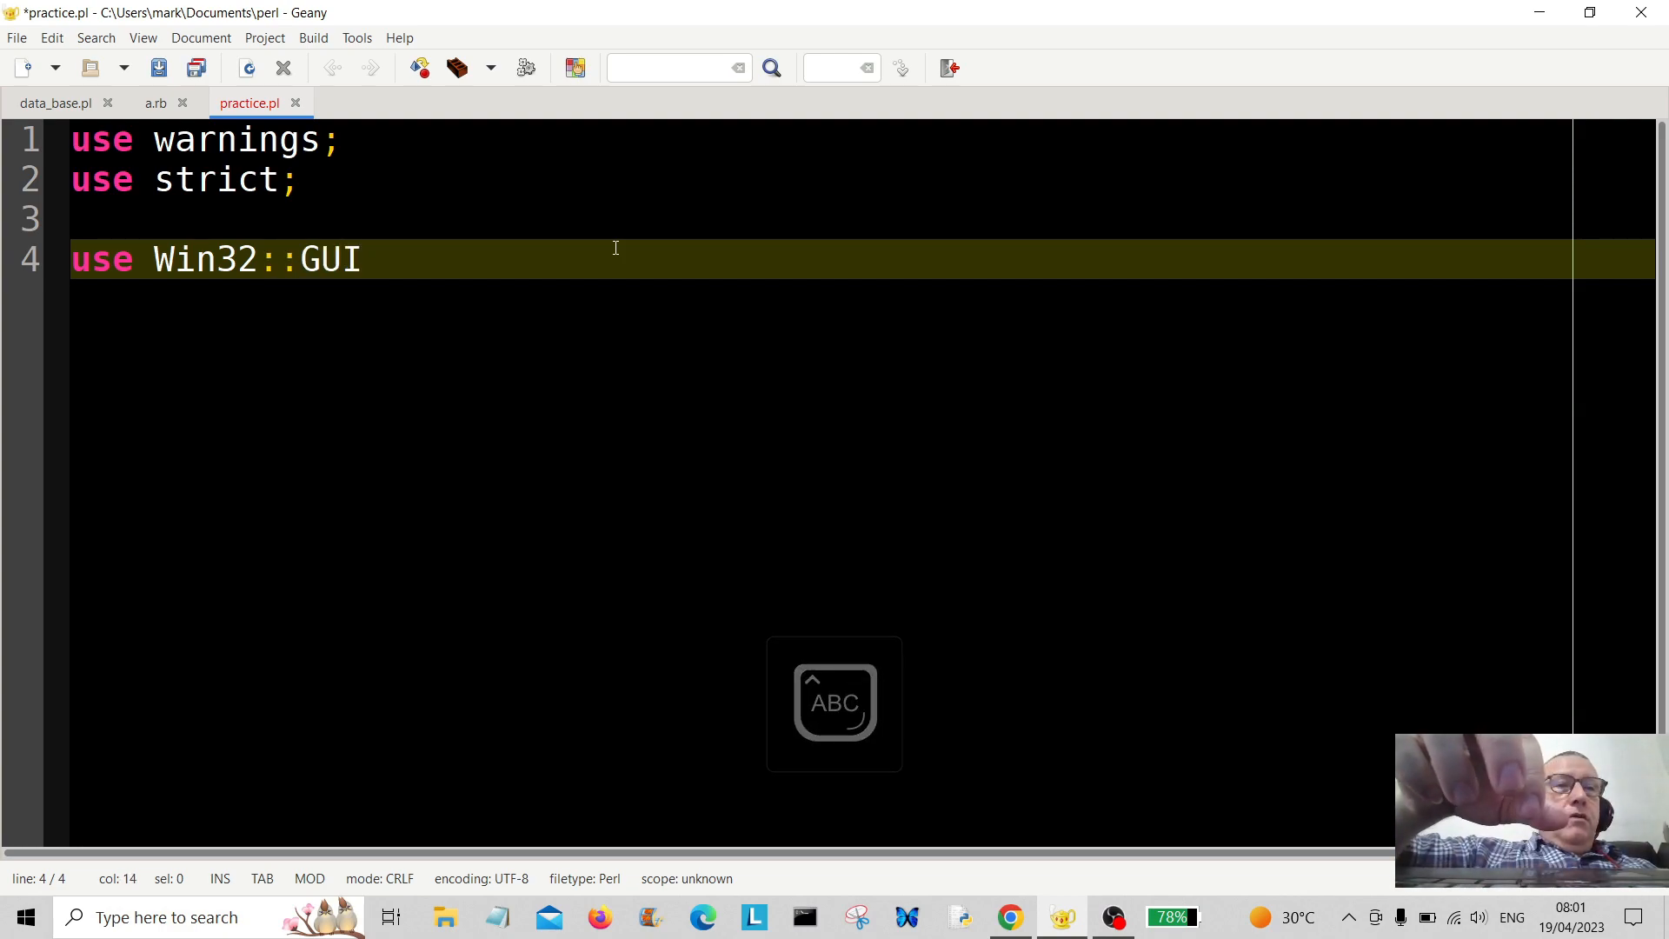
text(())
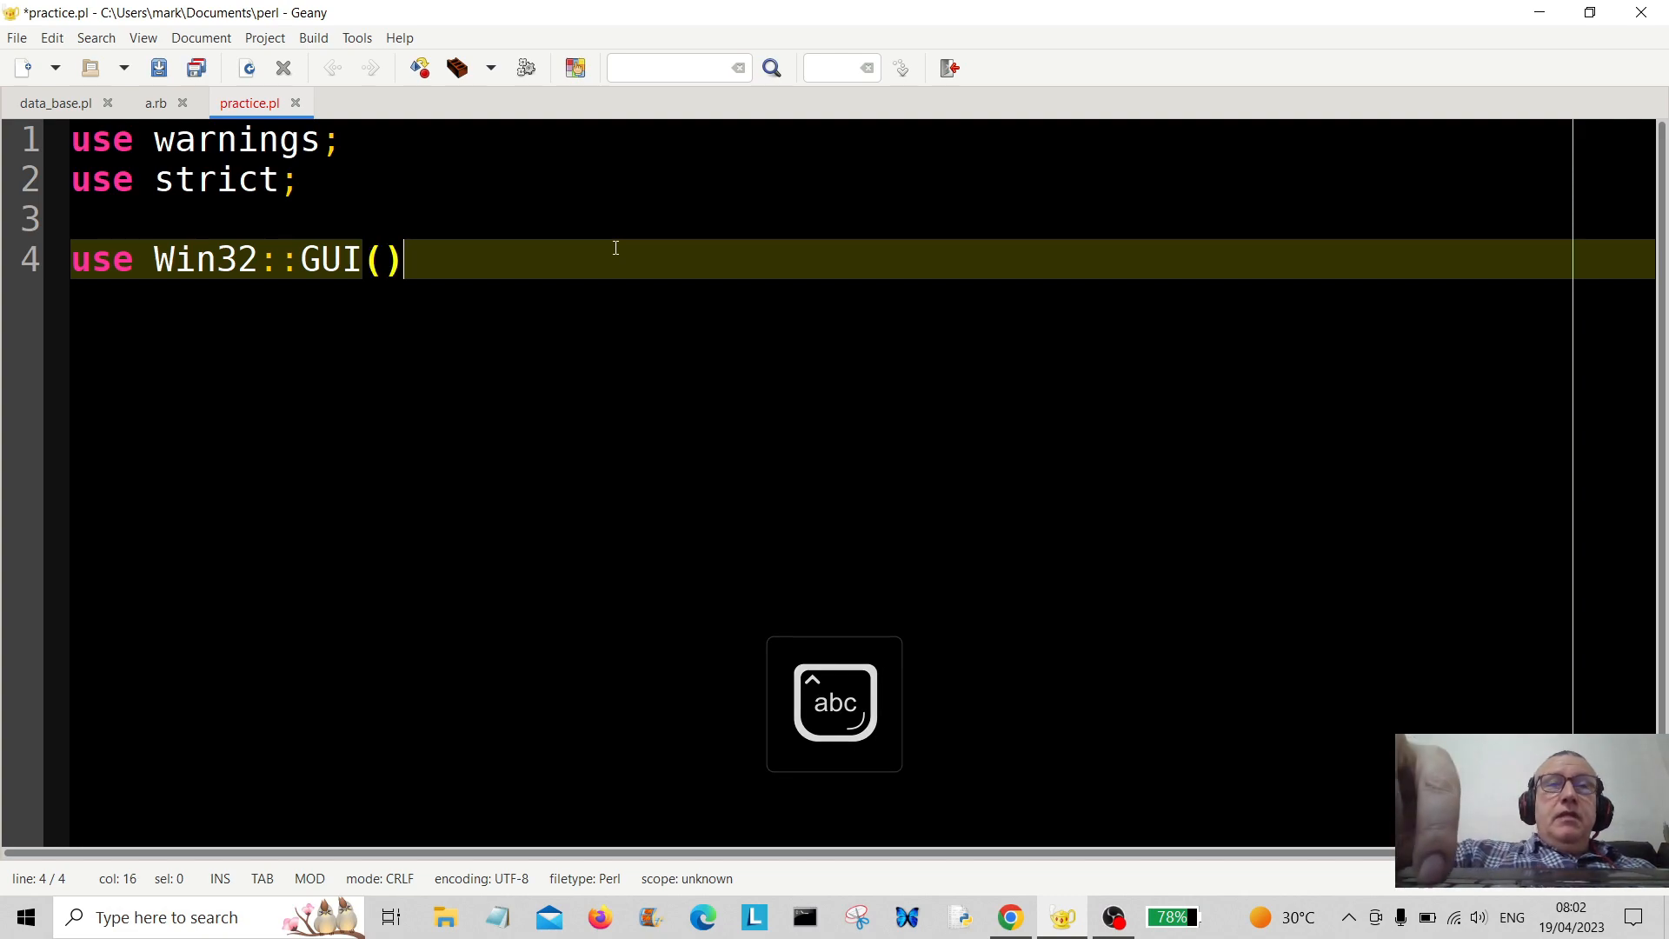
text(;)
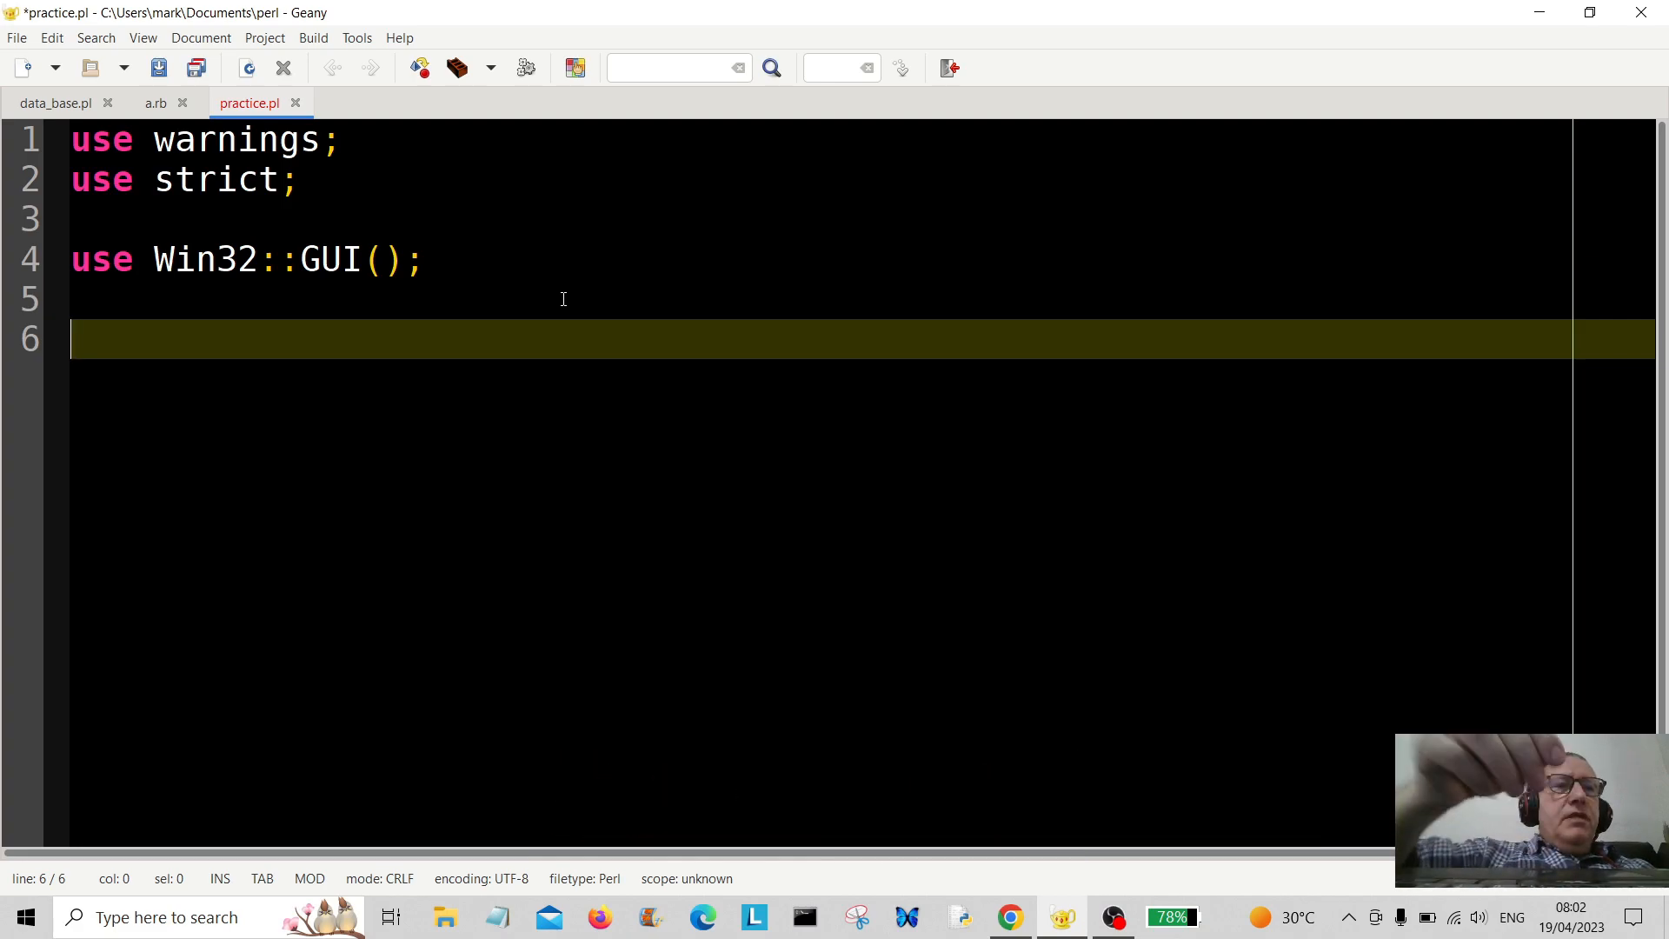
Start line 6 with the call 'Win32::GUI::MessageBox('
text(W)
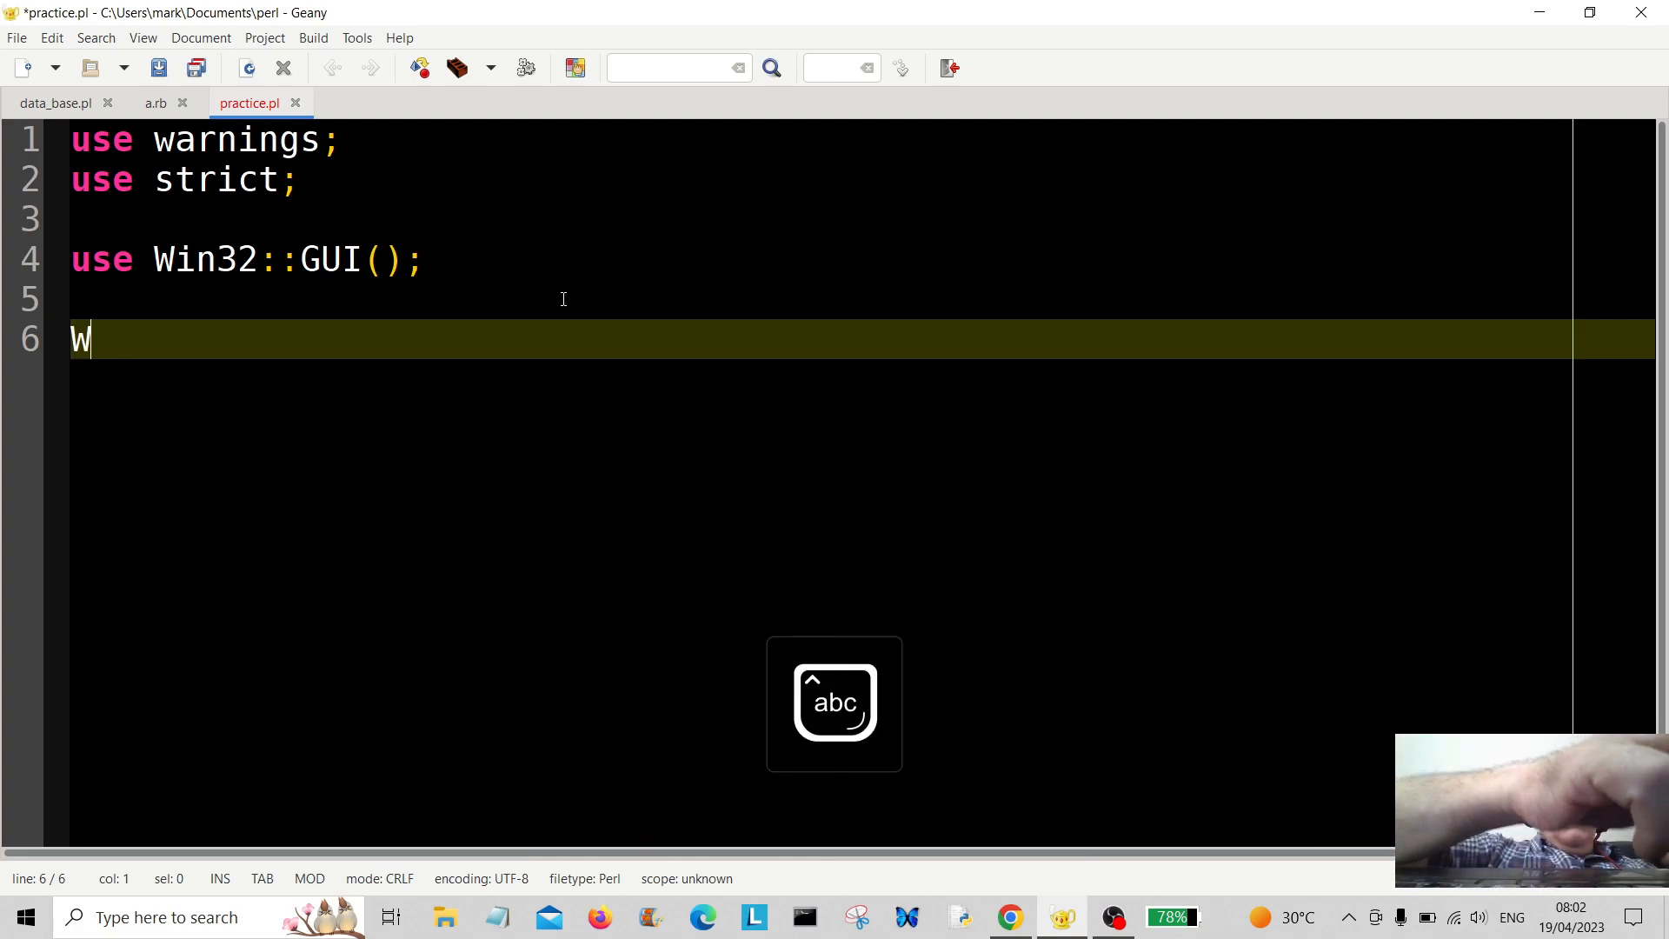
text(in3)
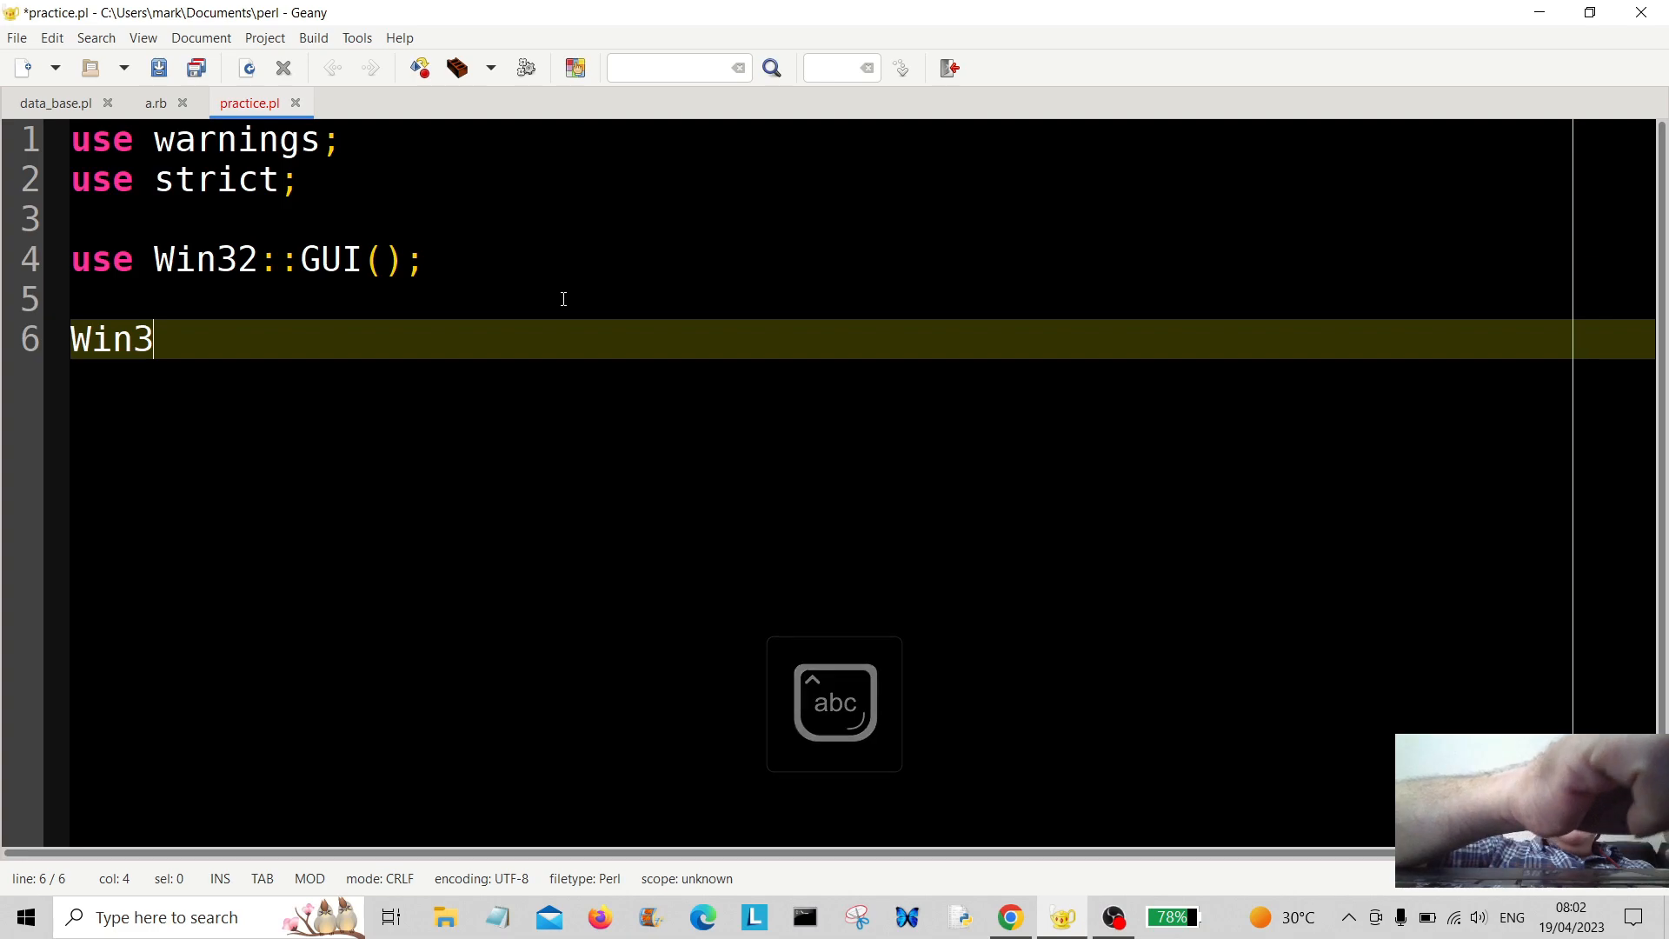
text(2:)
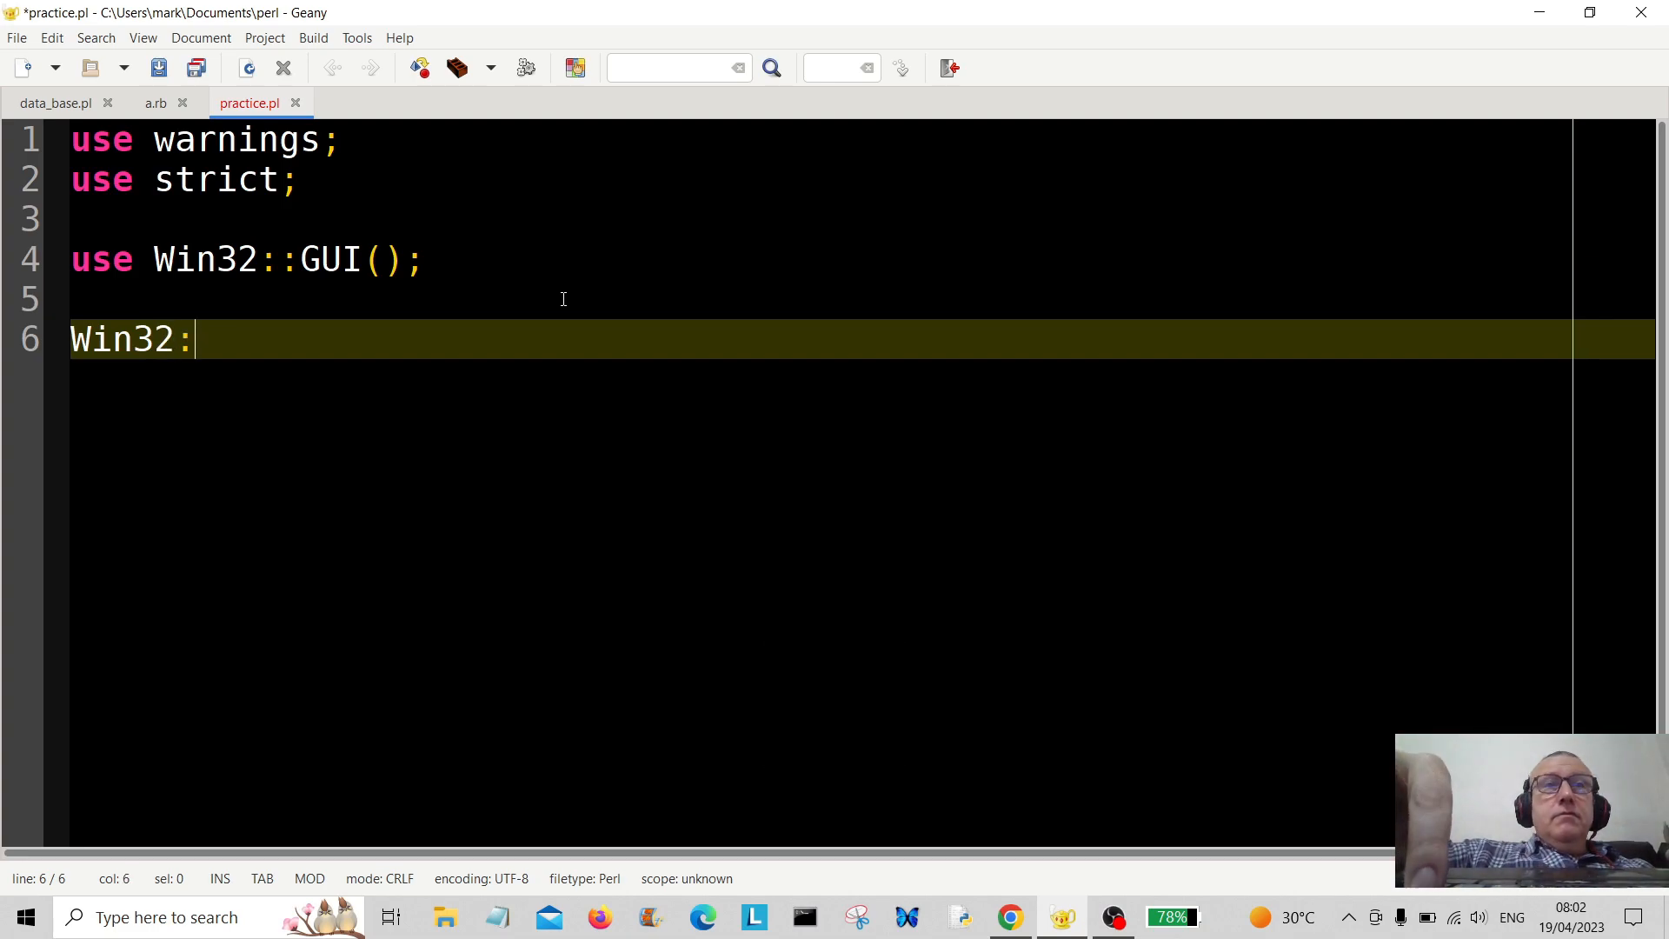
text(:GUI)
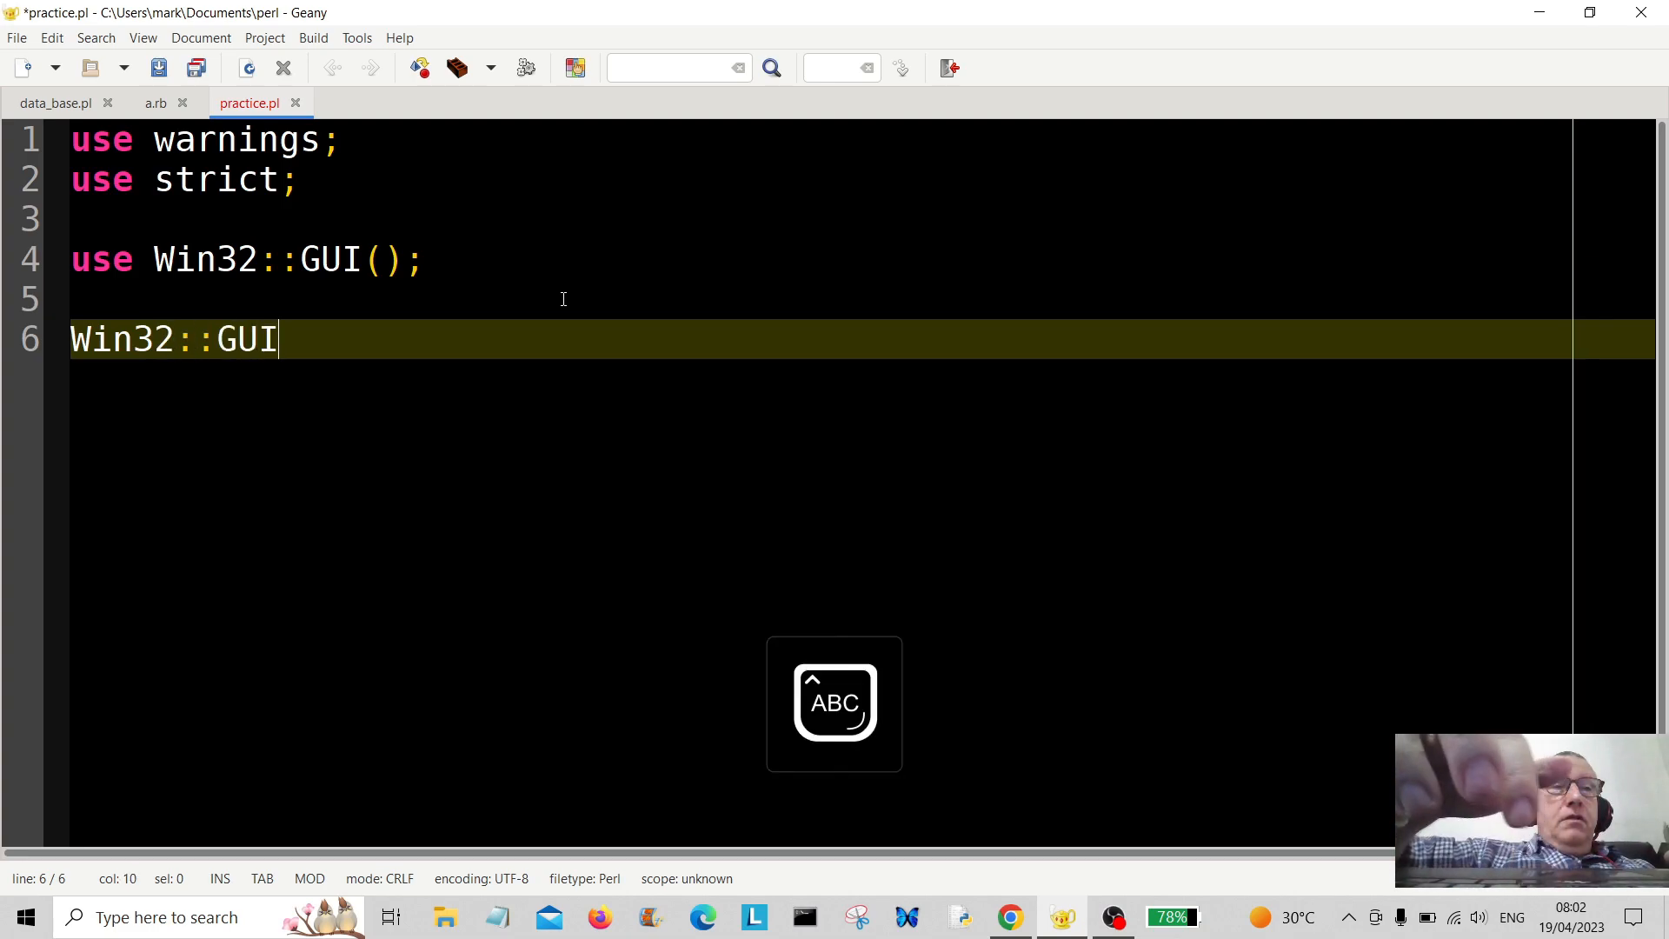
text(::)
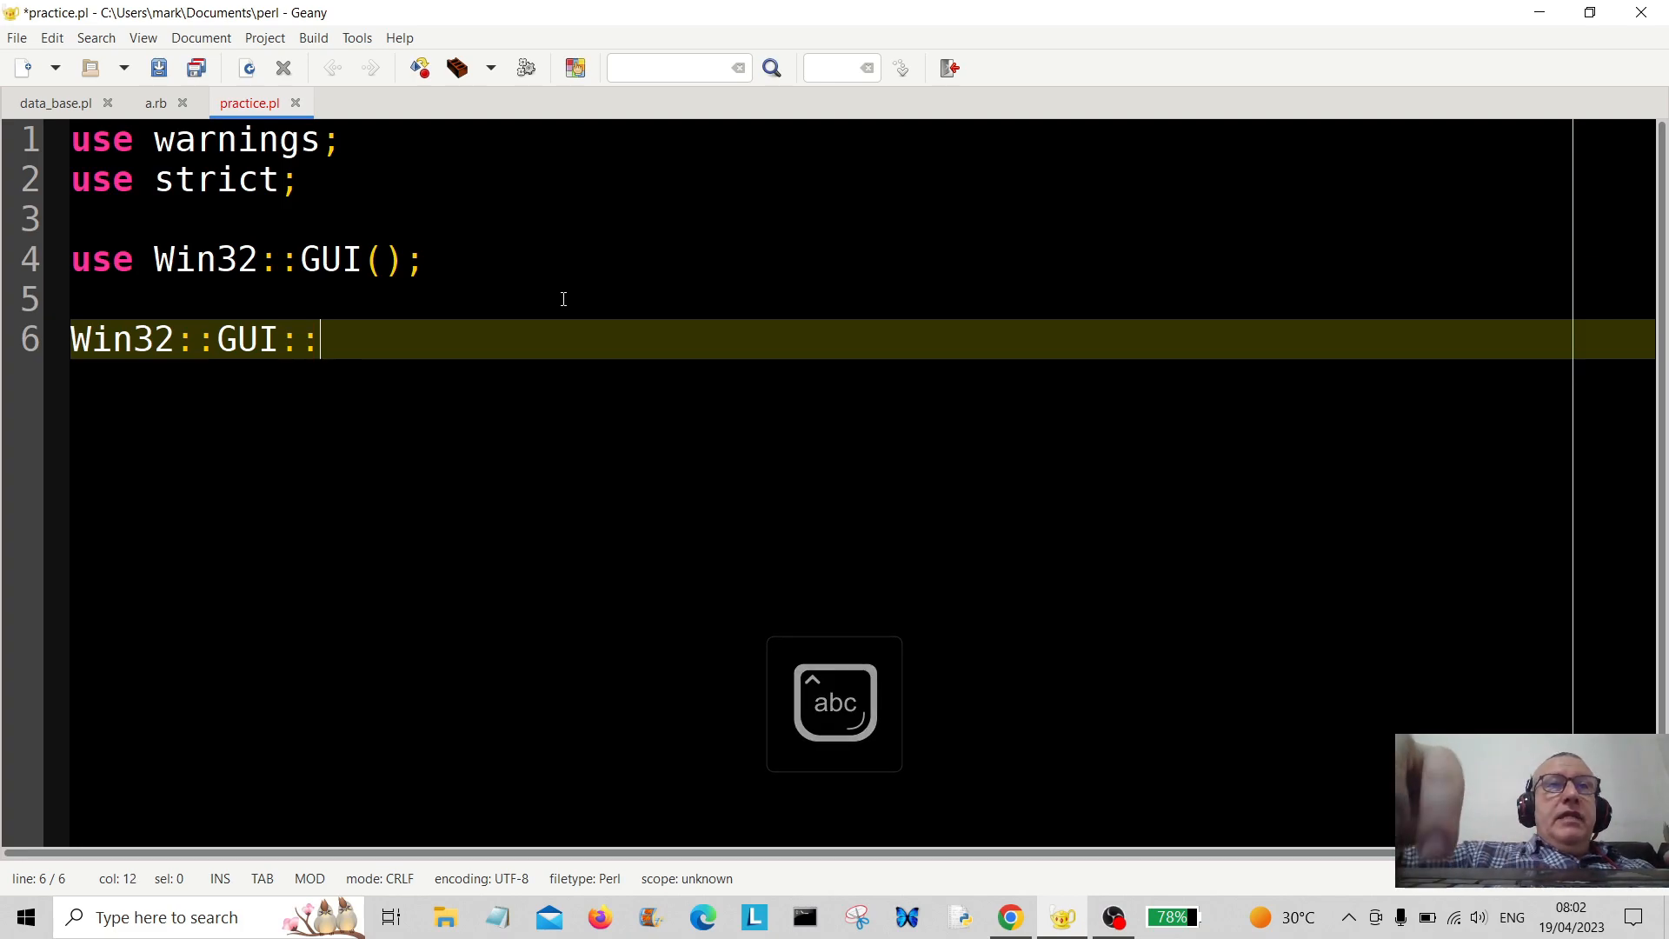
text(M)
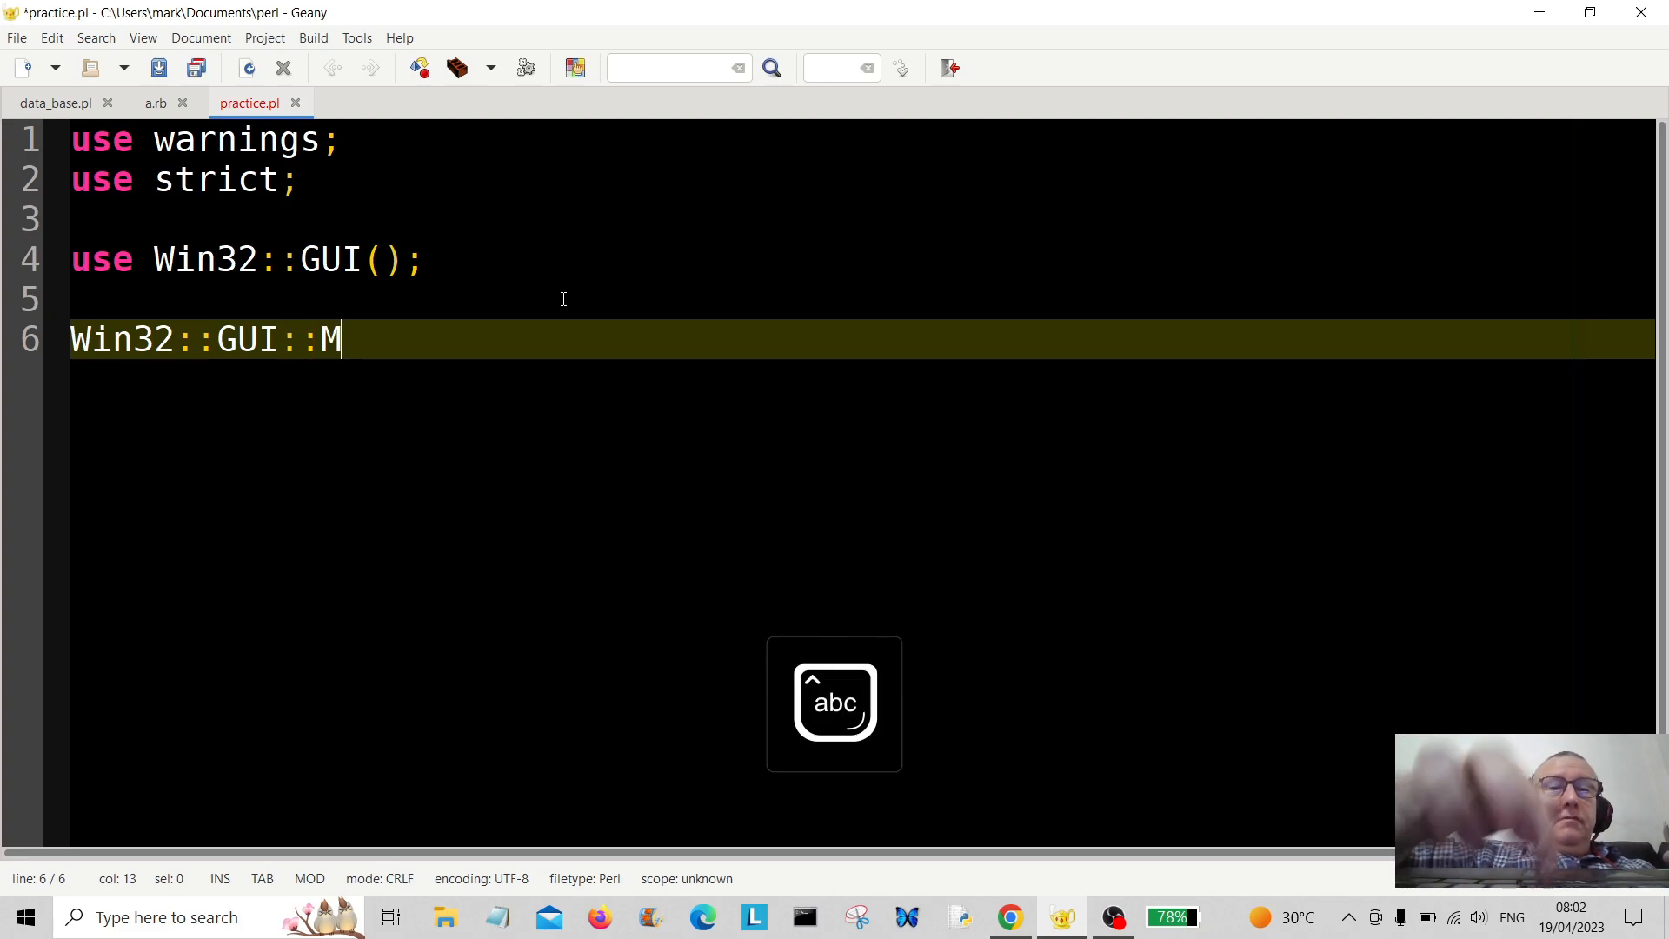
text(essa)
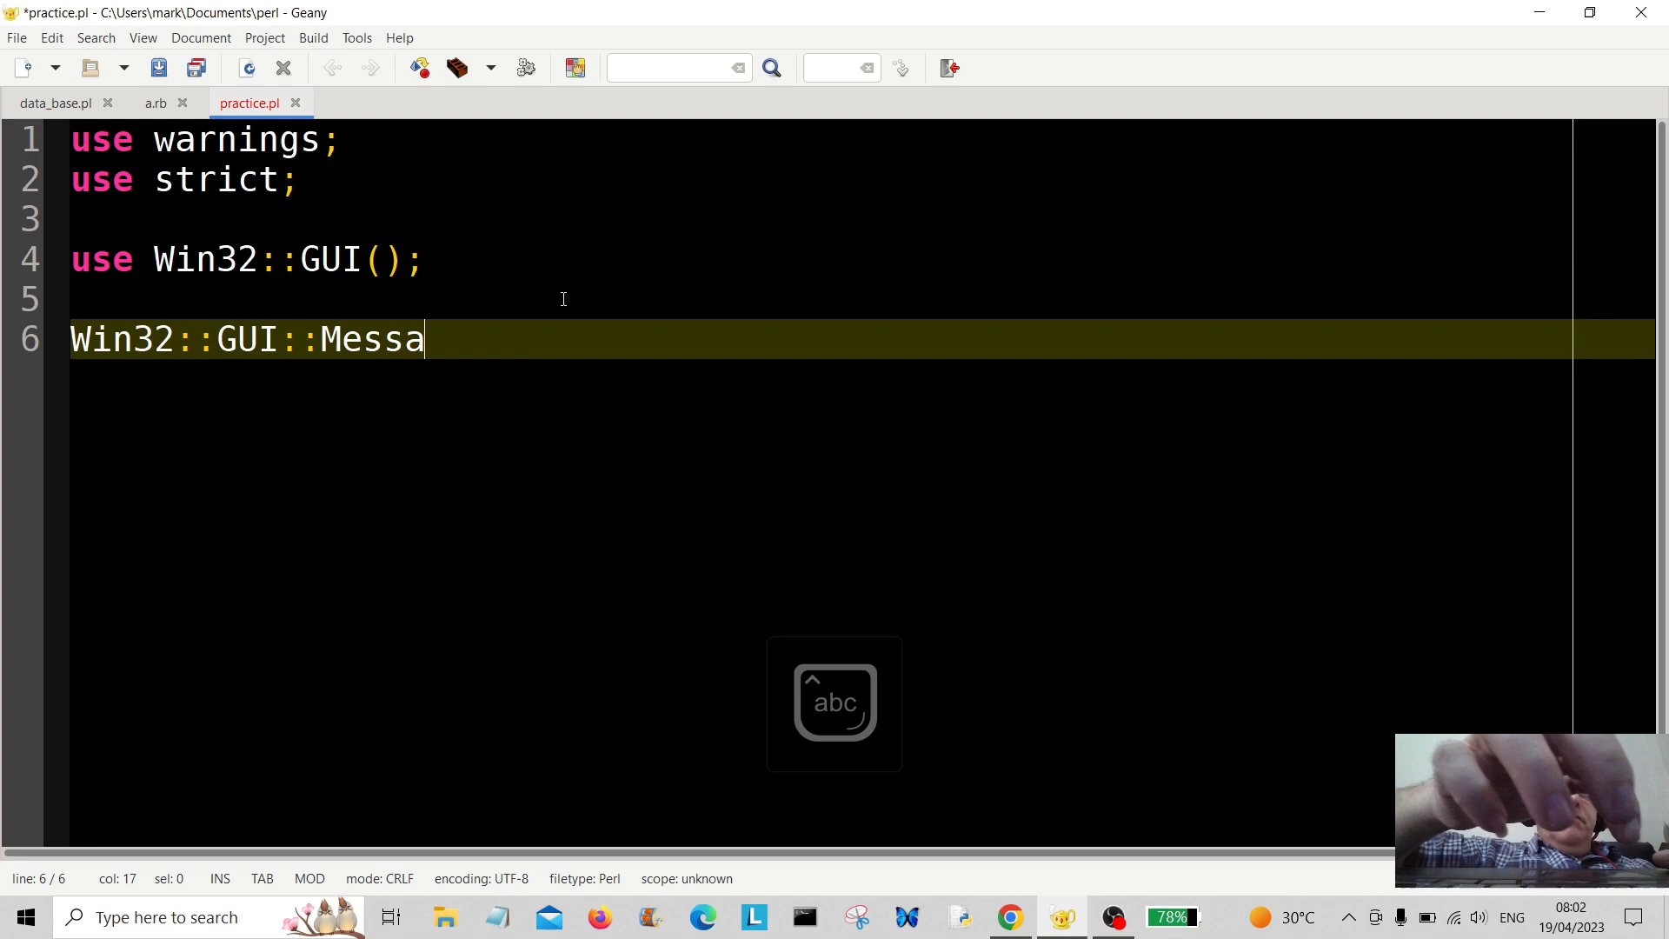
text(geB)
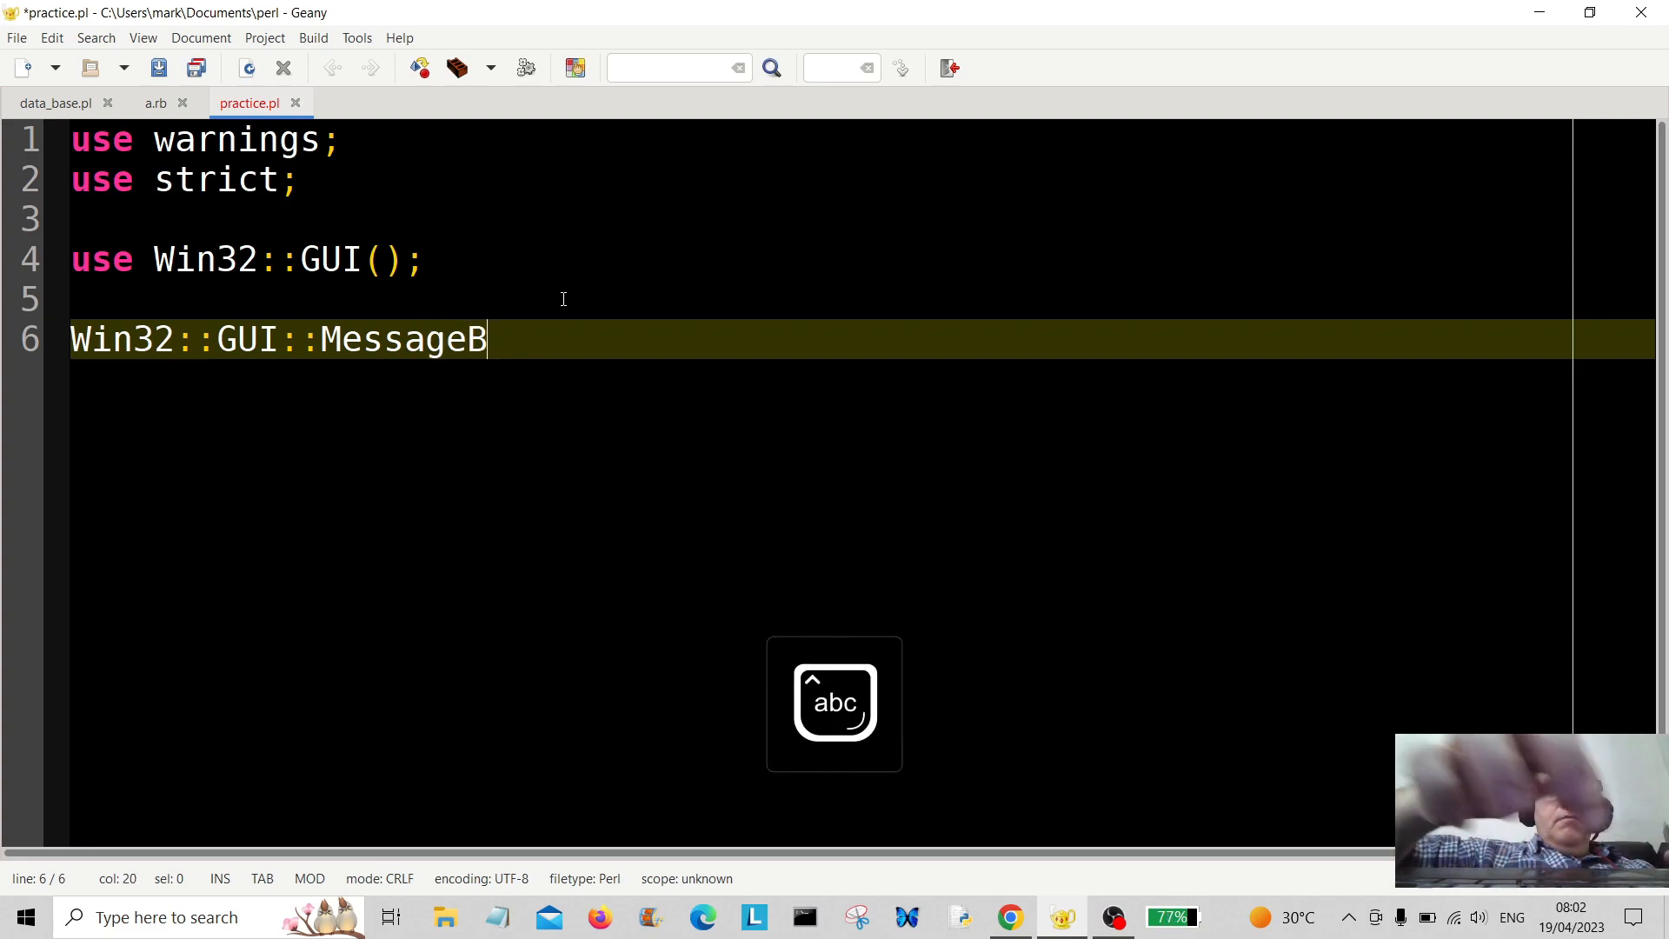
text(ox)
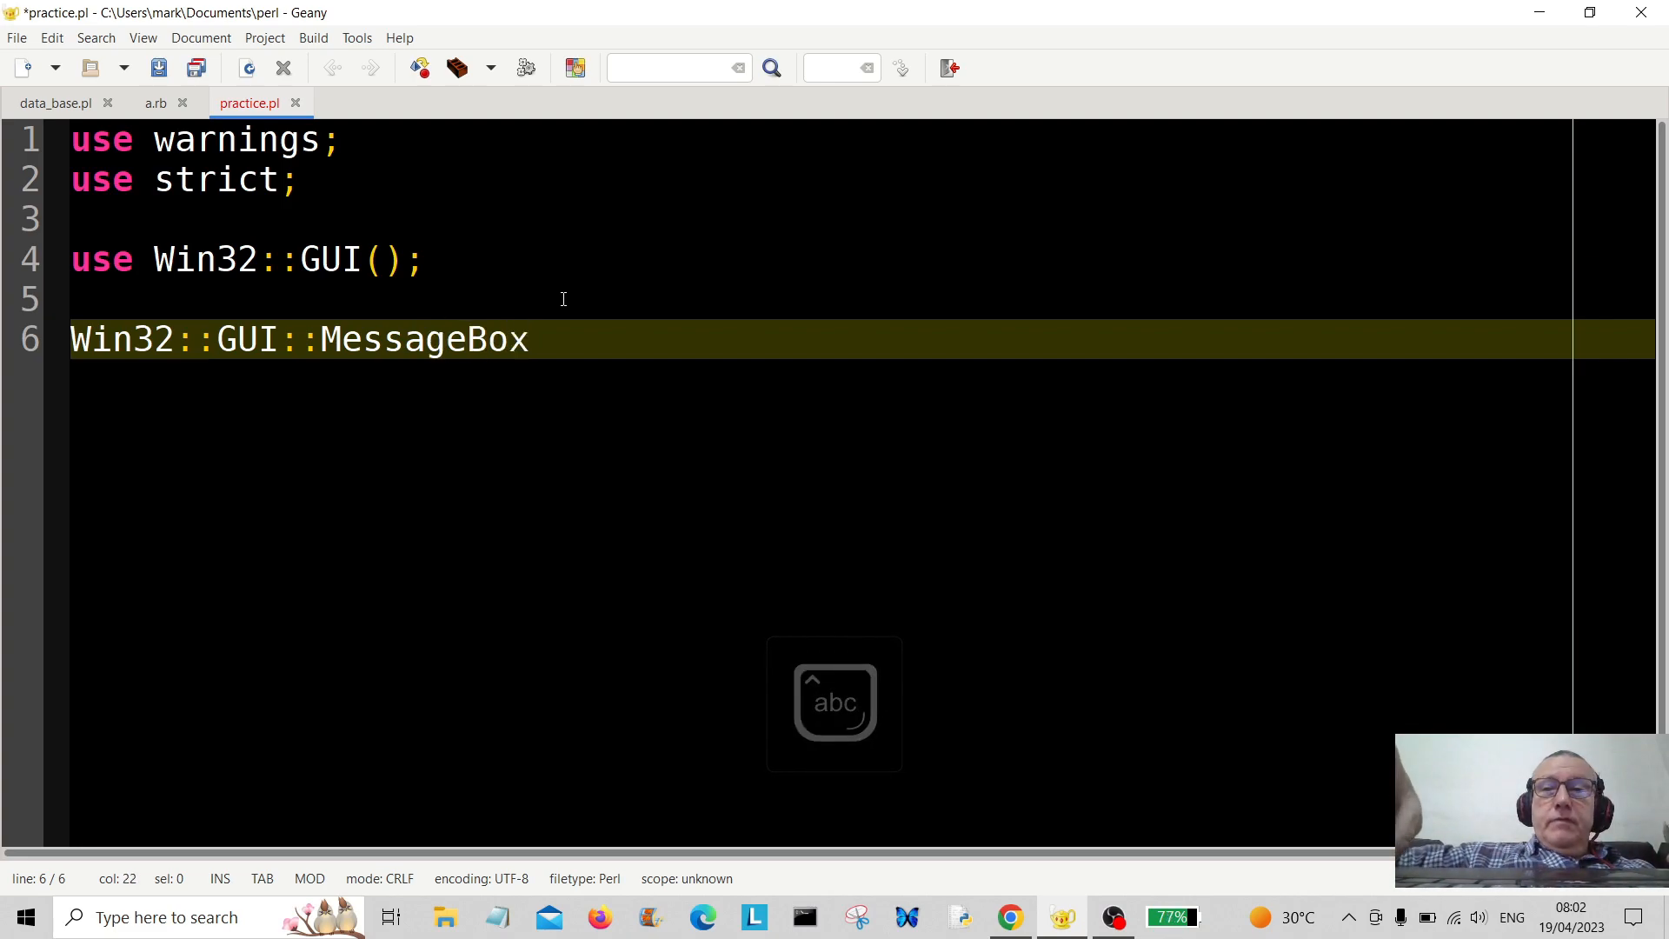
text(()
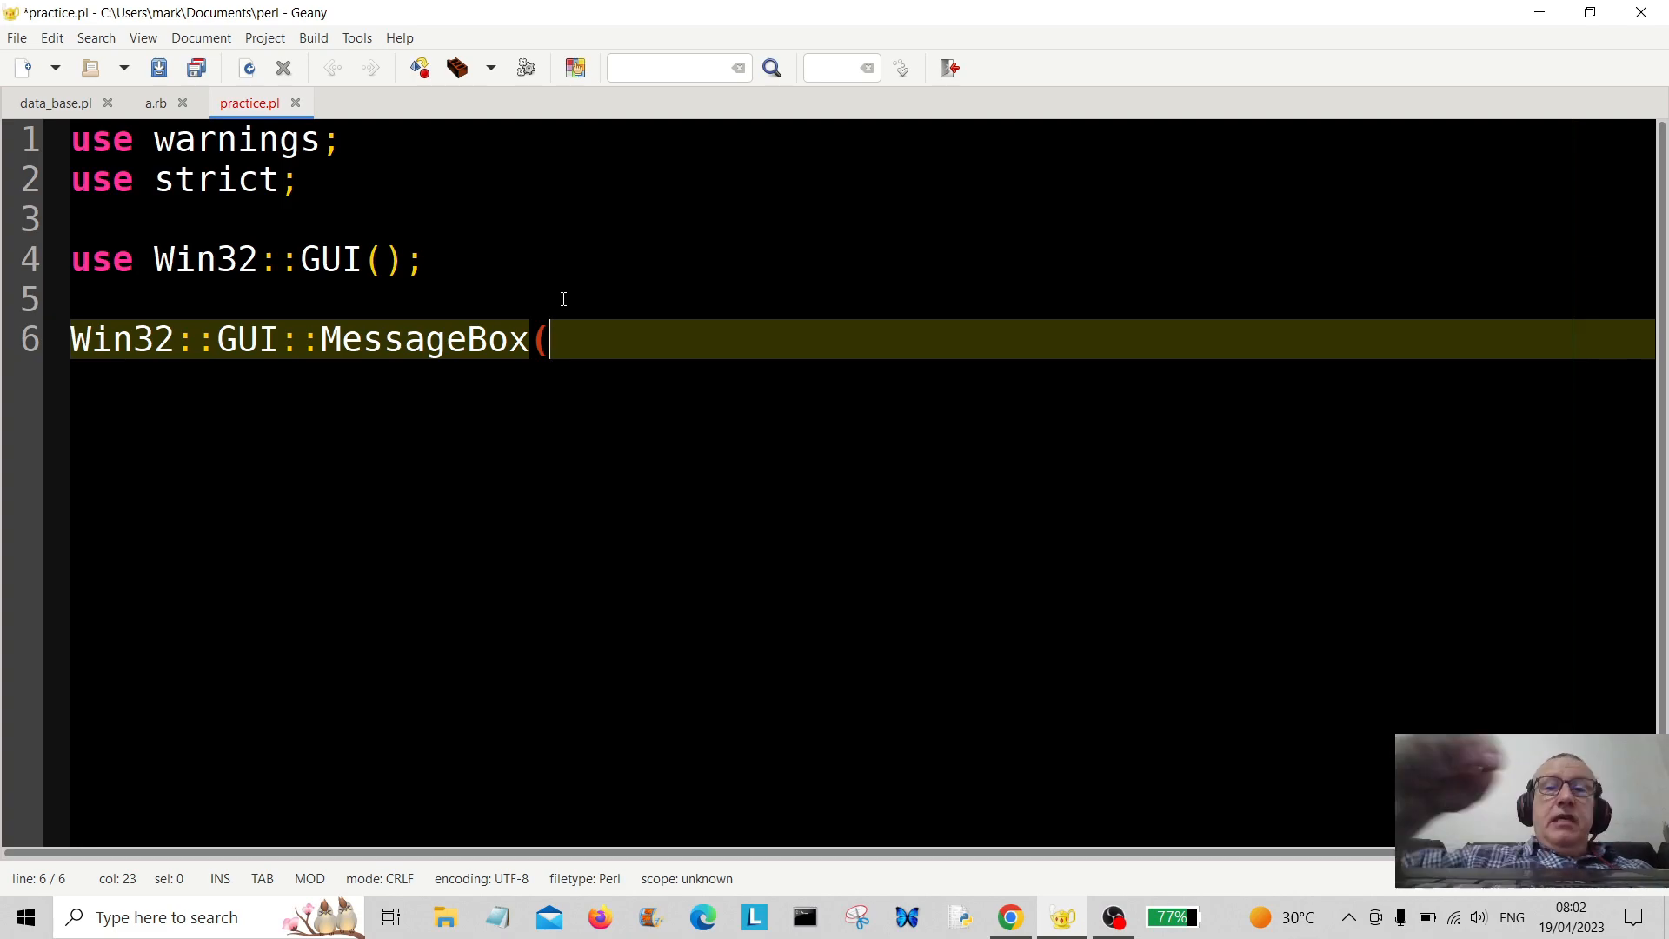
Add the arguments '0, :Hi there!' to the MessageBox call
text(0)
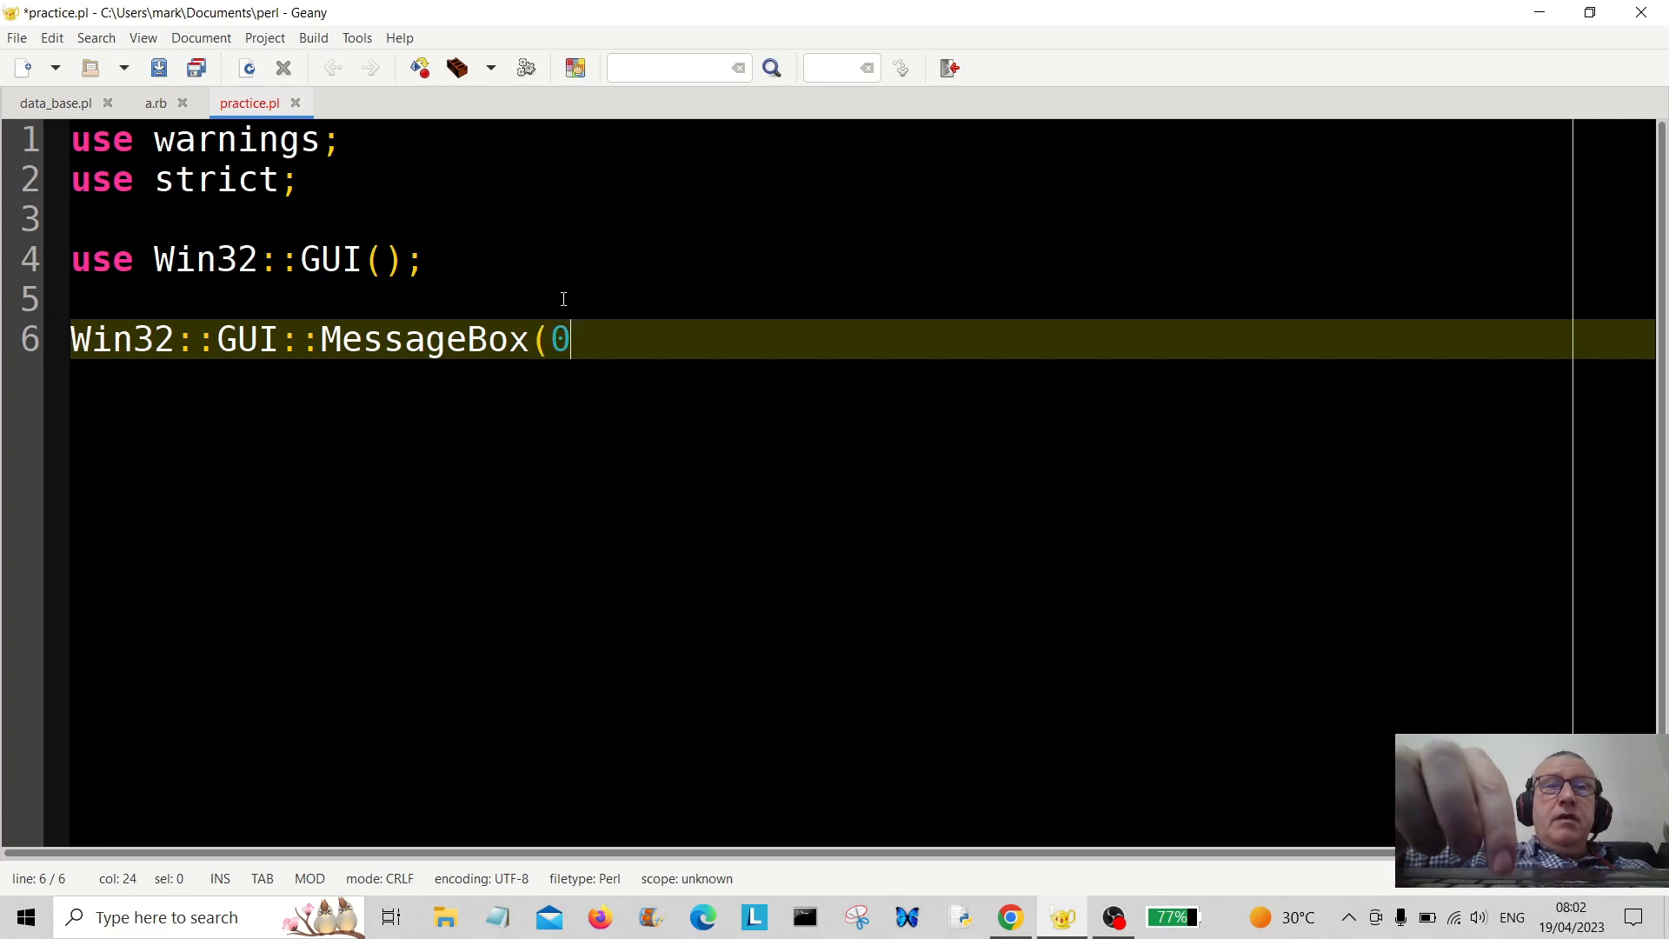
text(, :)
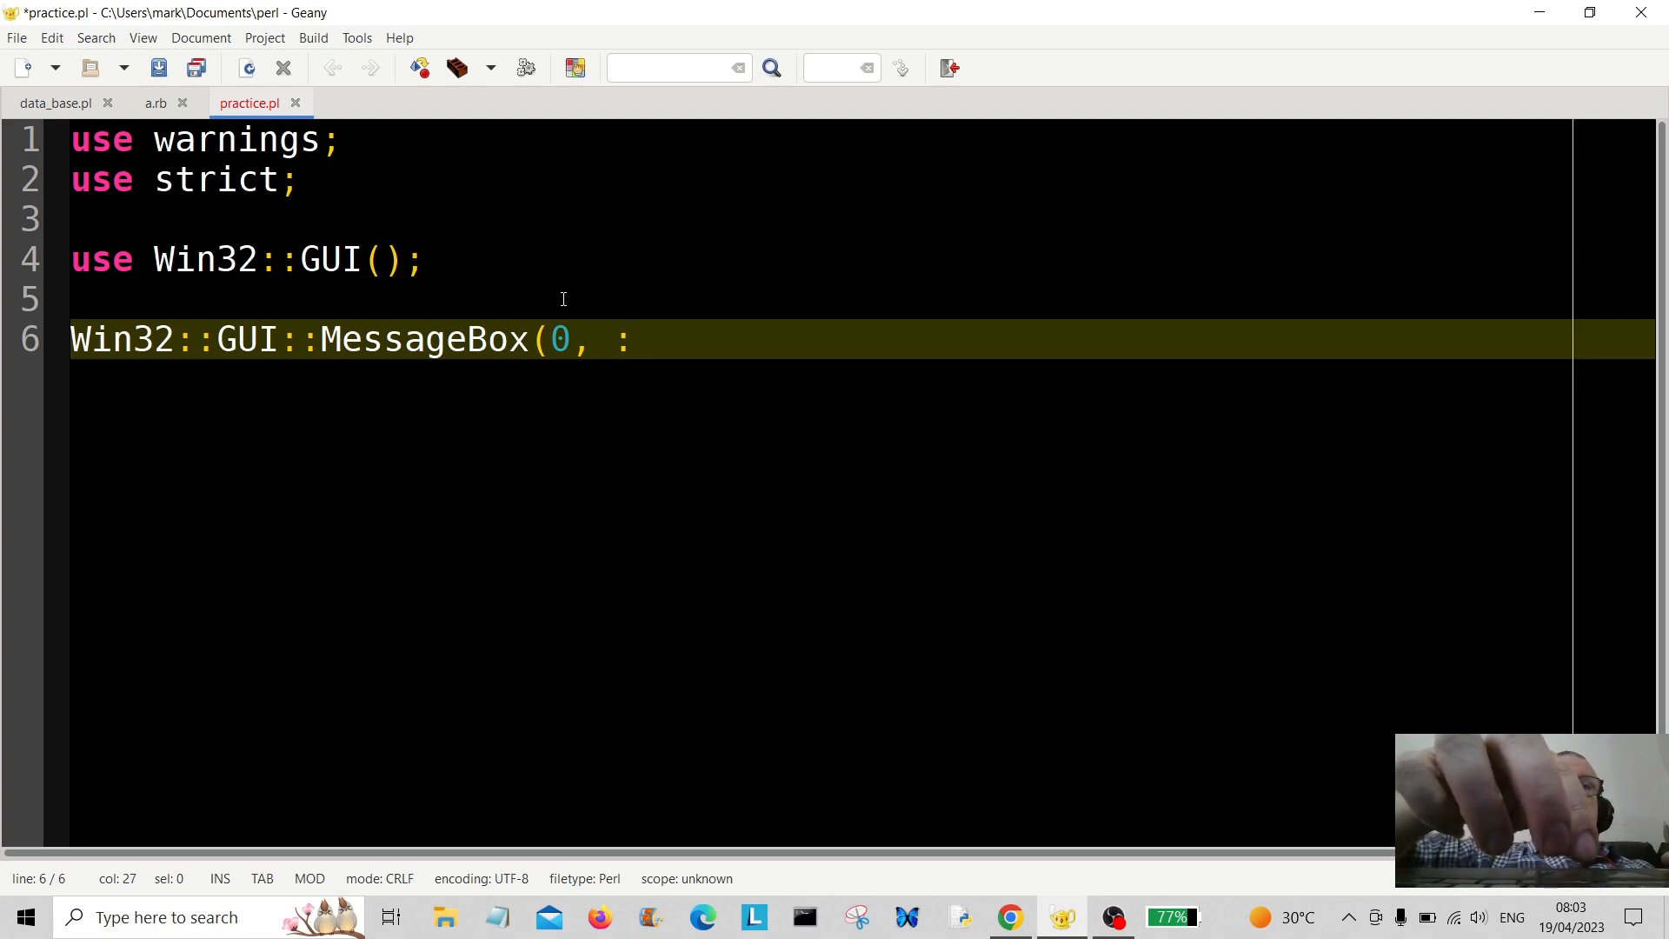
text(Hi th)
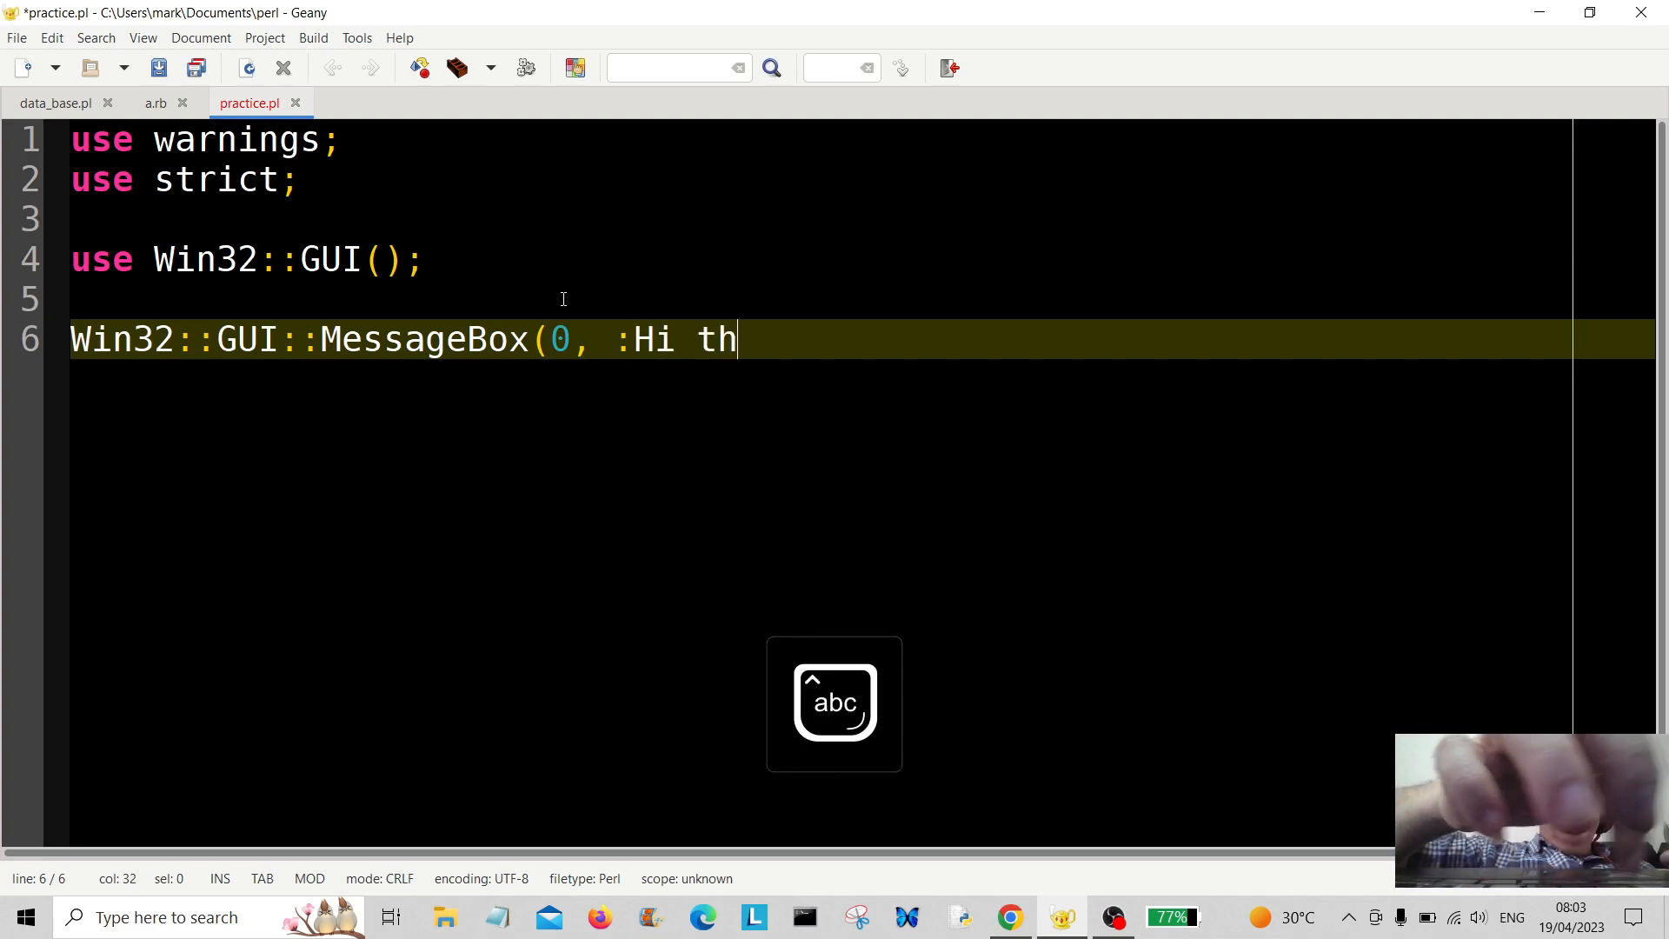
text(ere!)
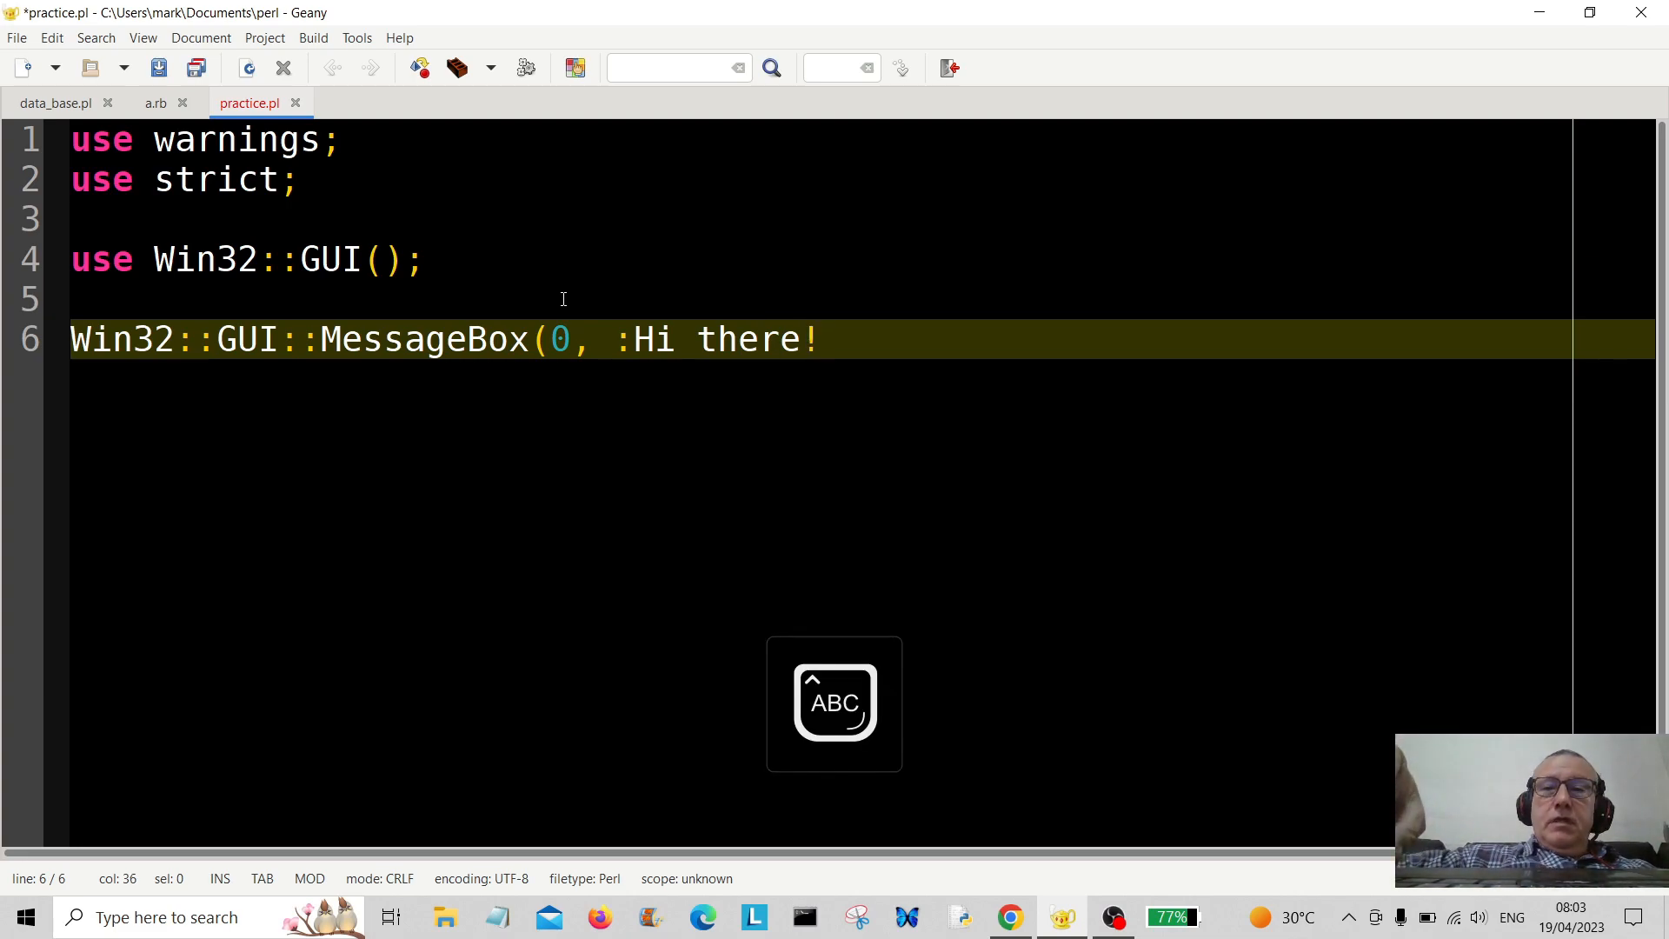
Replace the colon with a quote so the message reads "Hi there!", followed by a comma
click(633, 339)
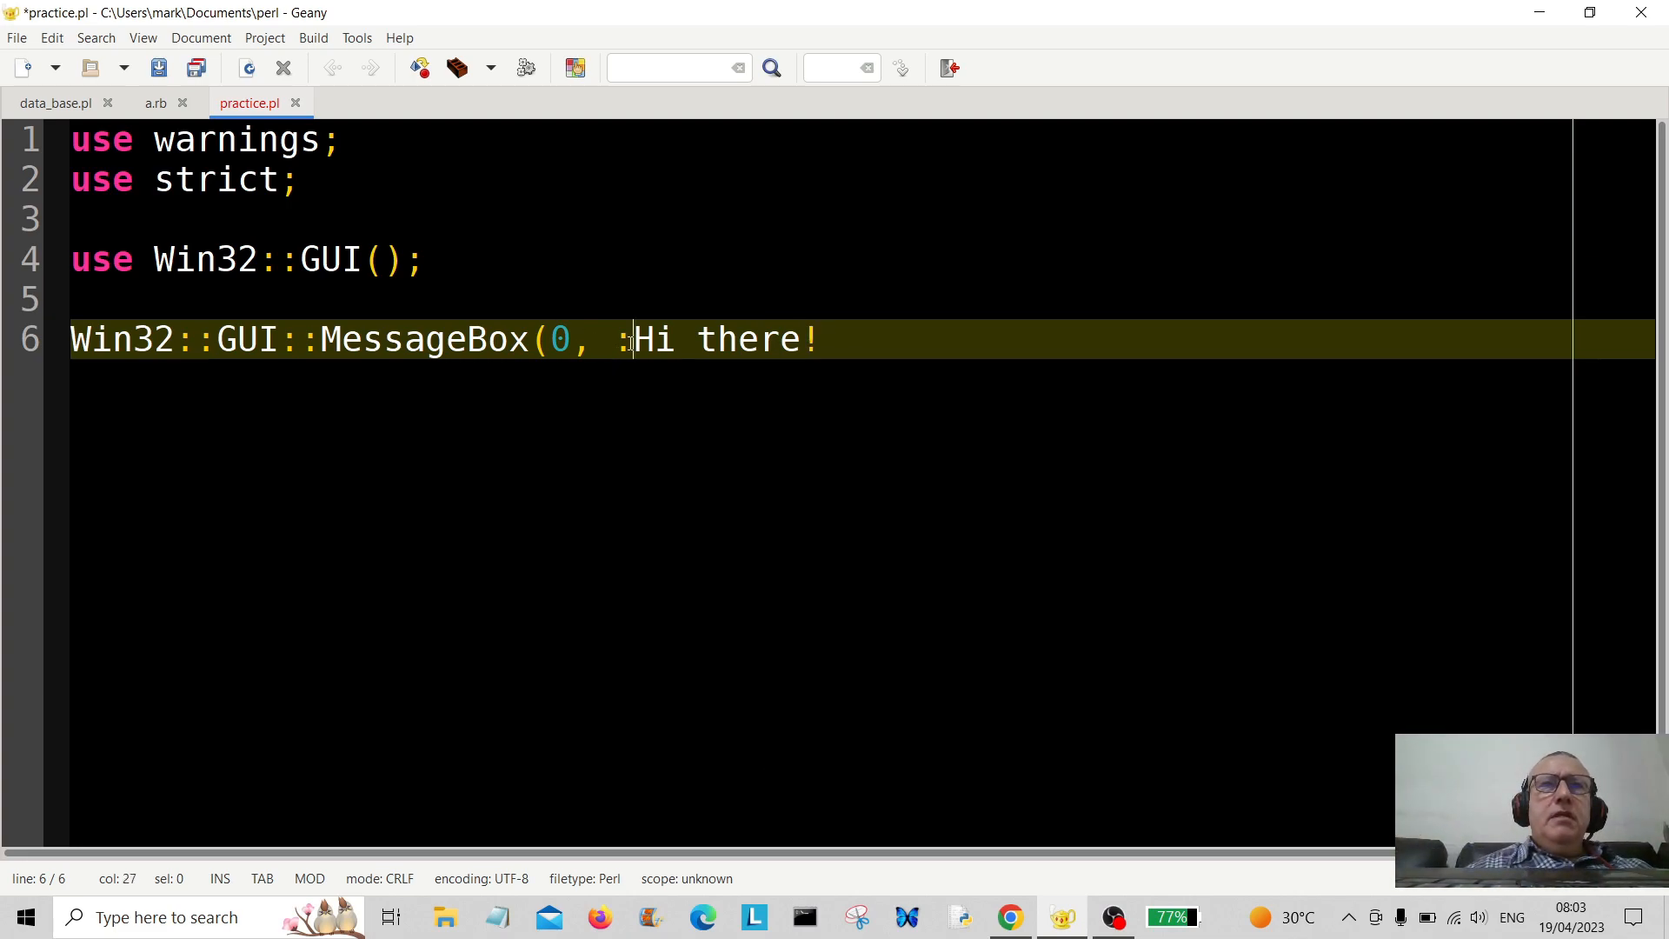
text(")
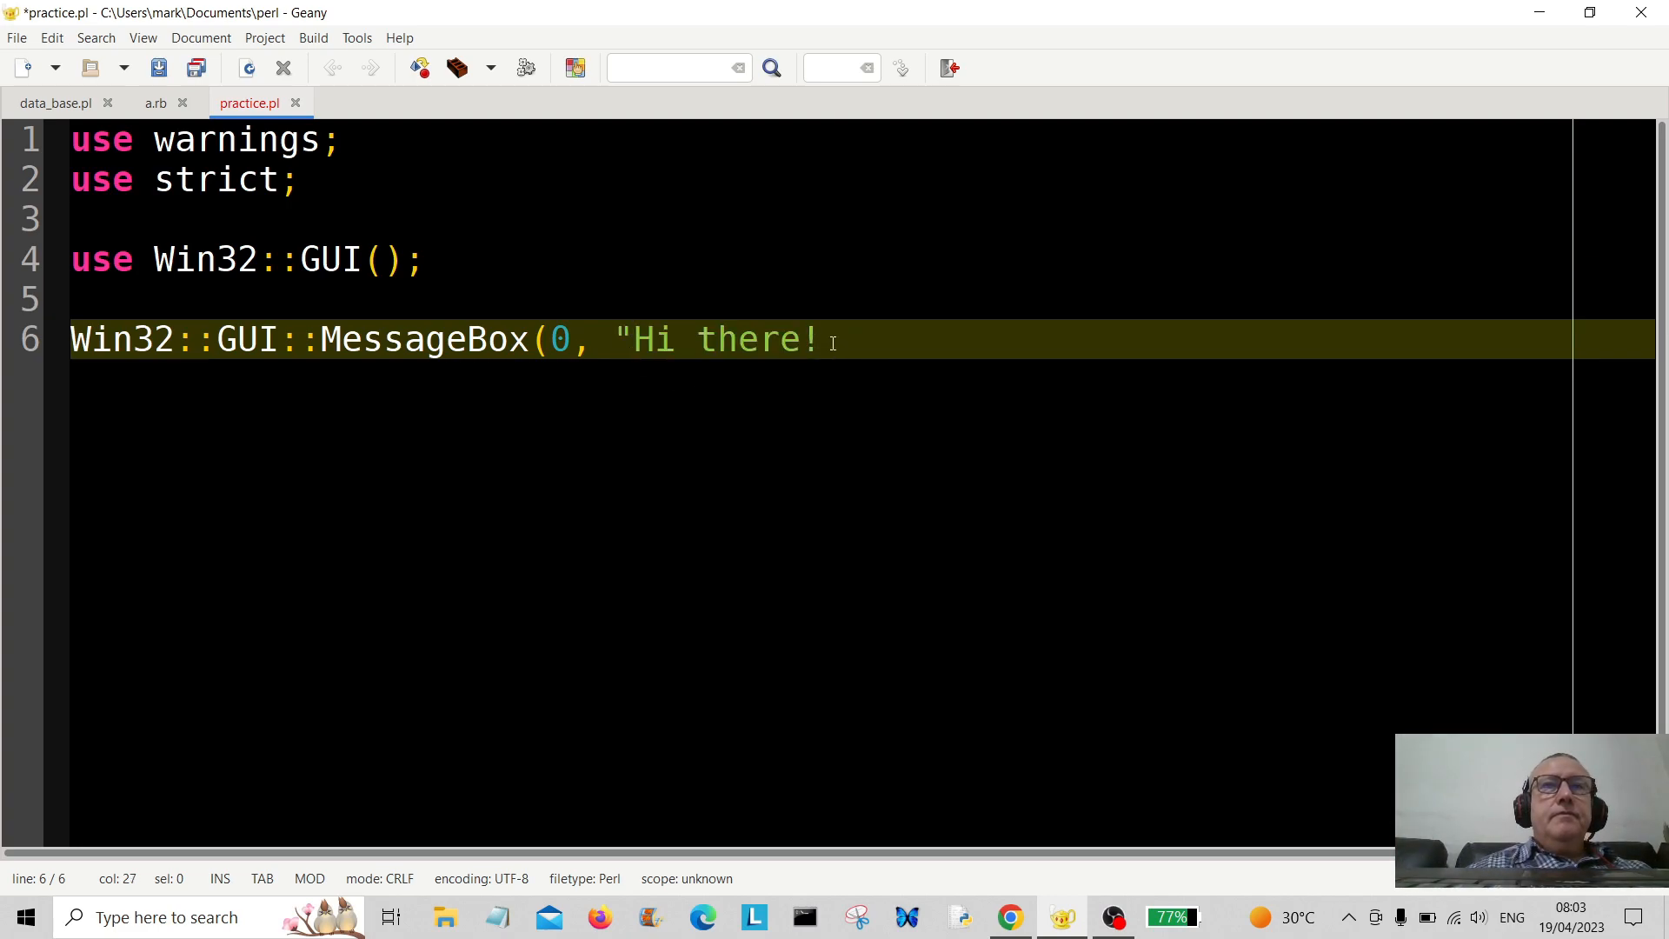
text(")
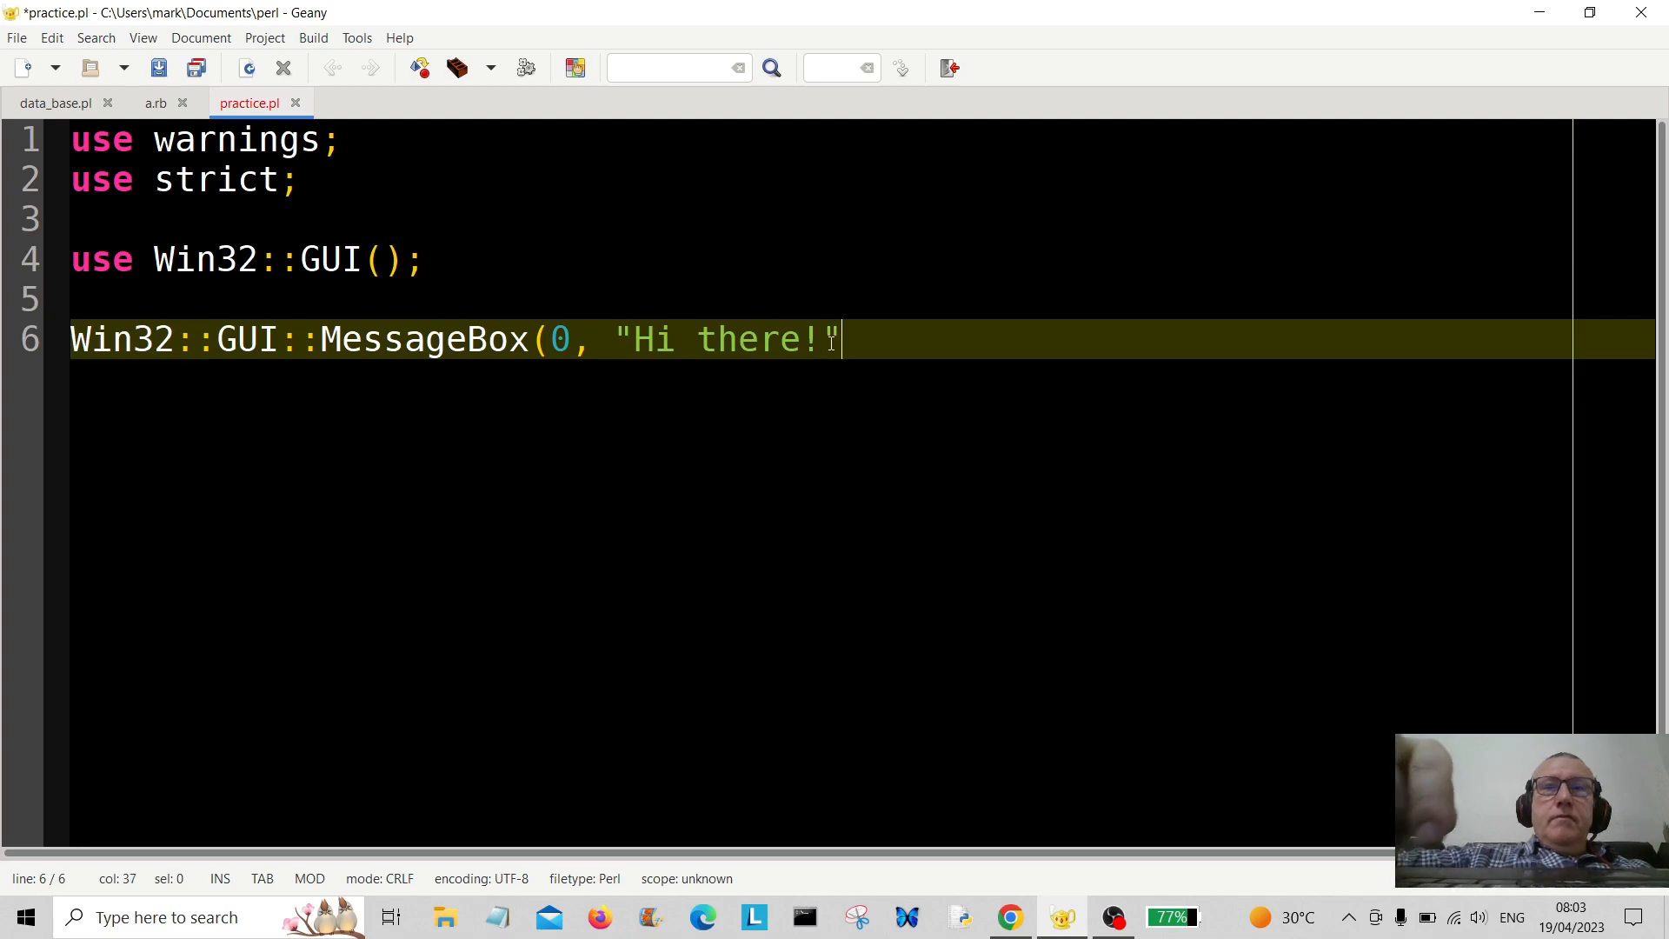
text(, ")
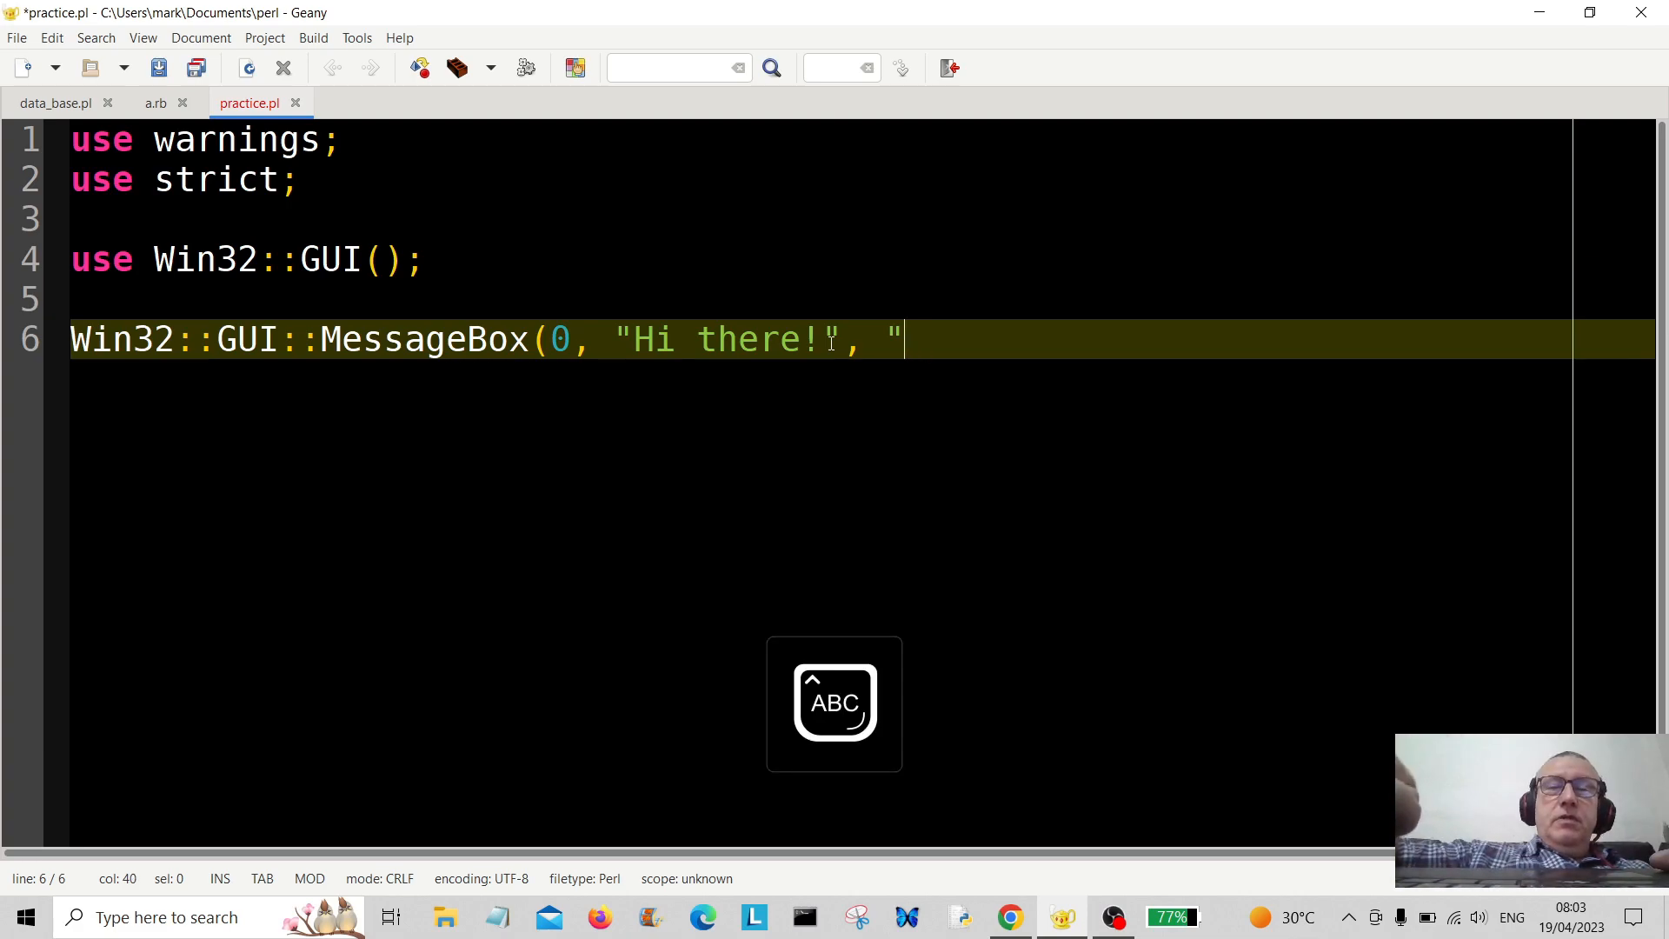
Add the title "Message Box" and the final 0); argument, then start a new line
text(mES)
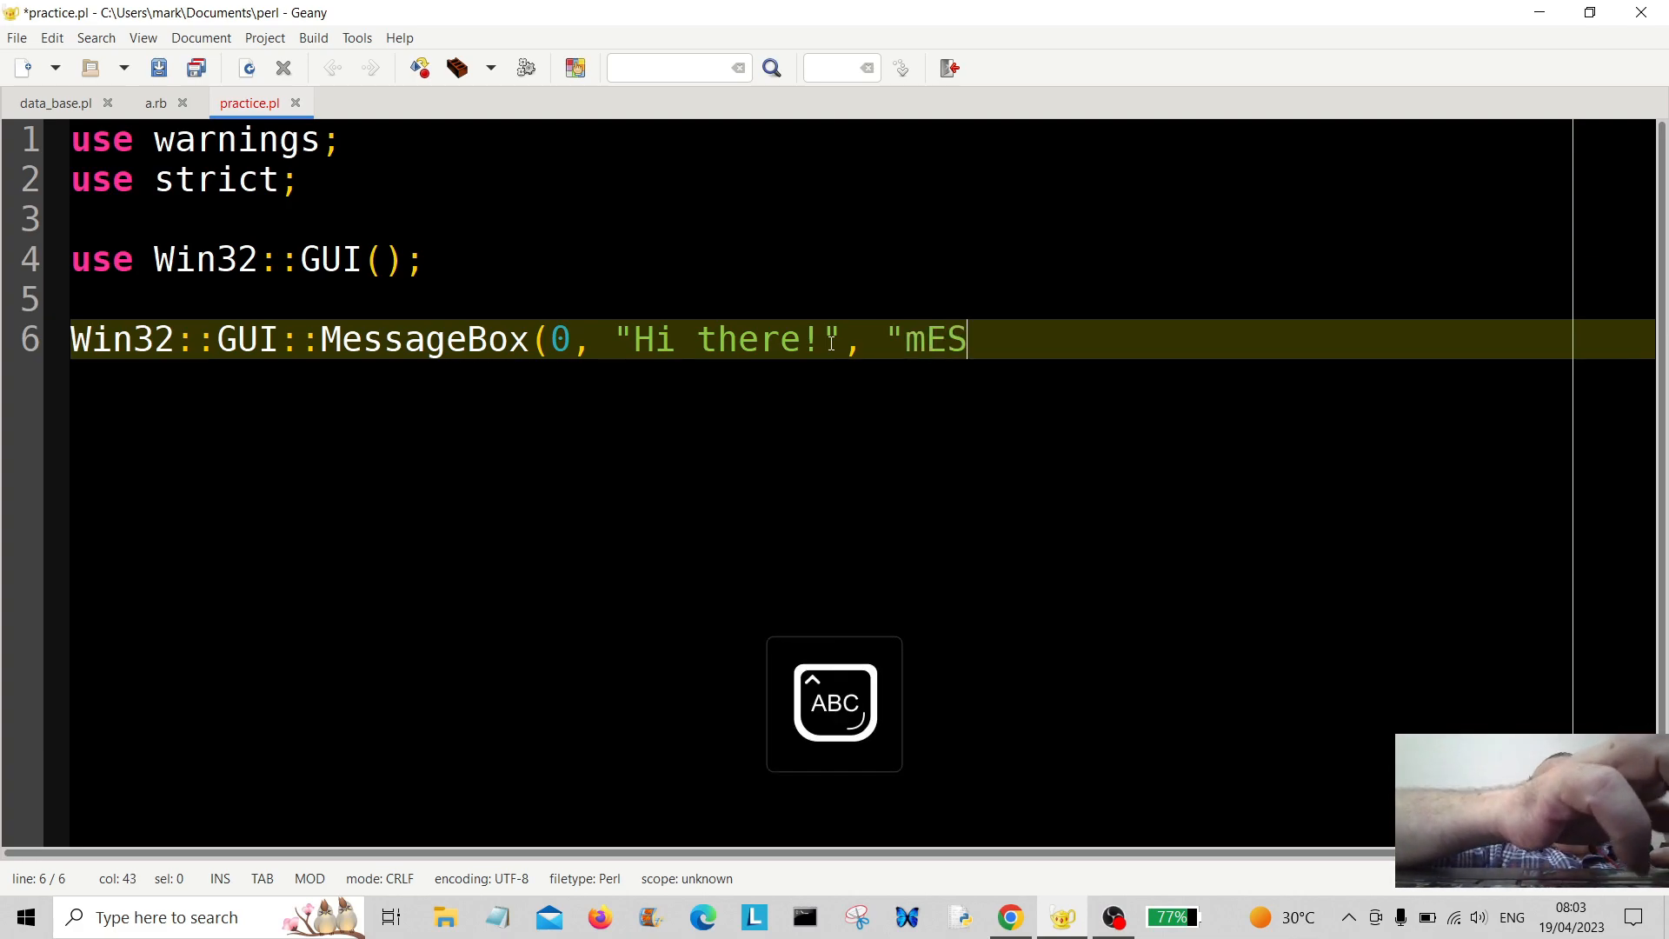
key(BackSpace)
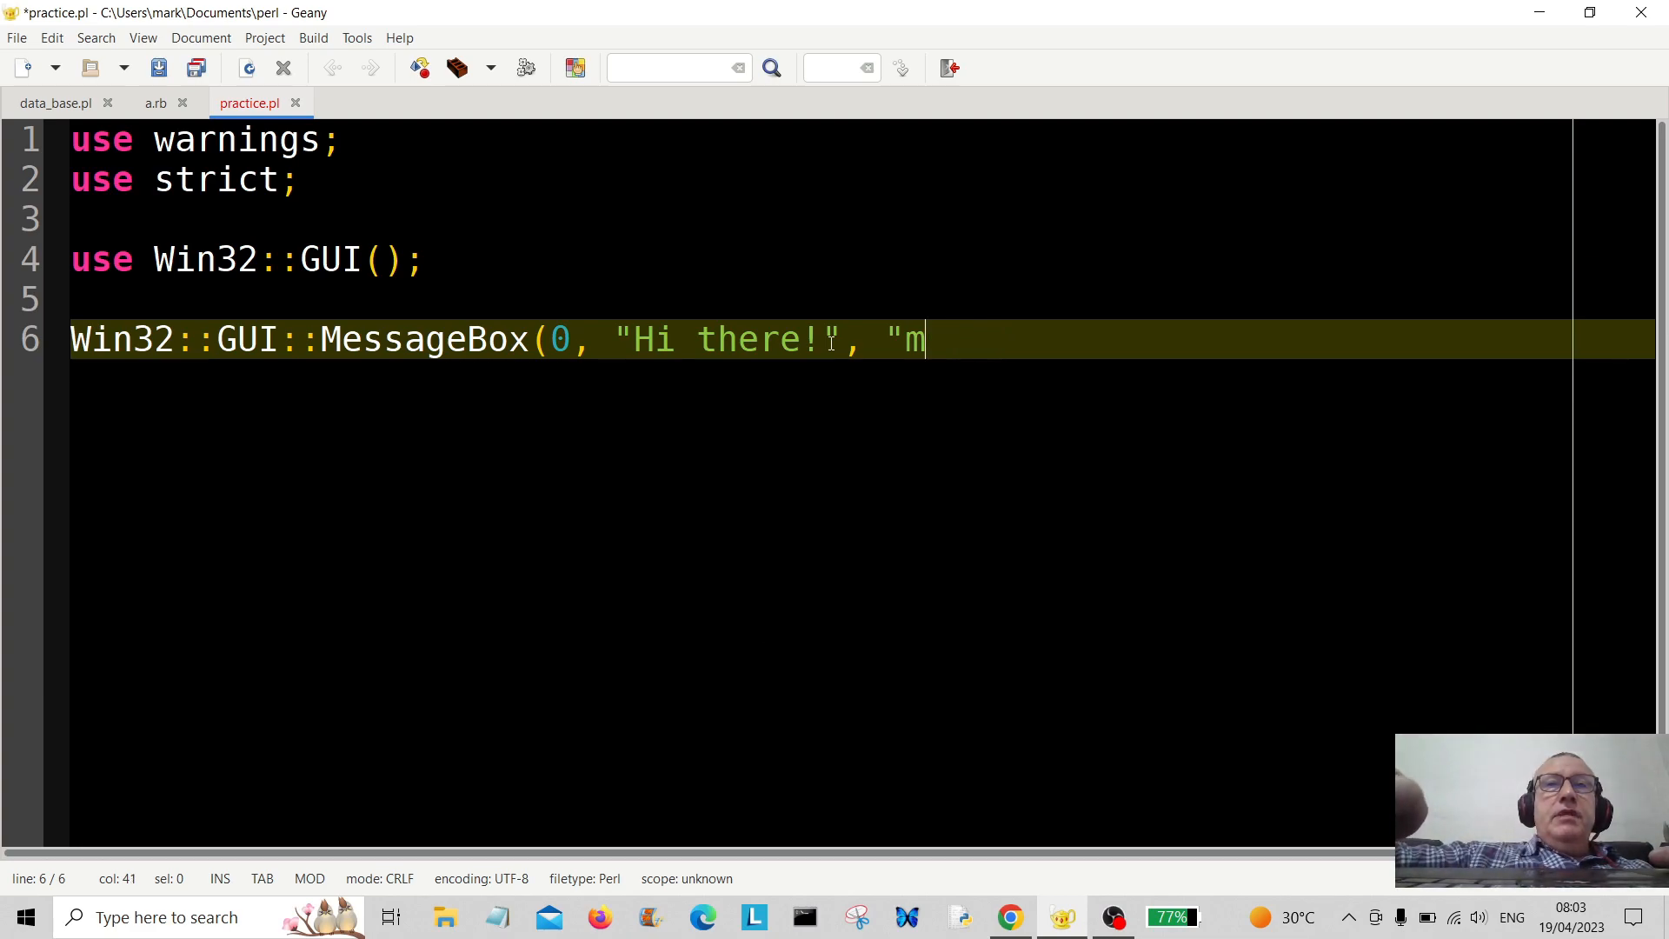
text(E)
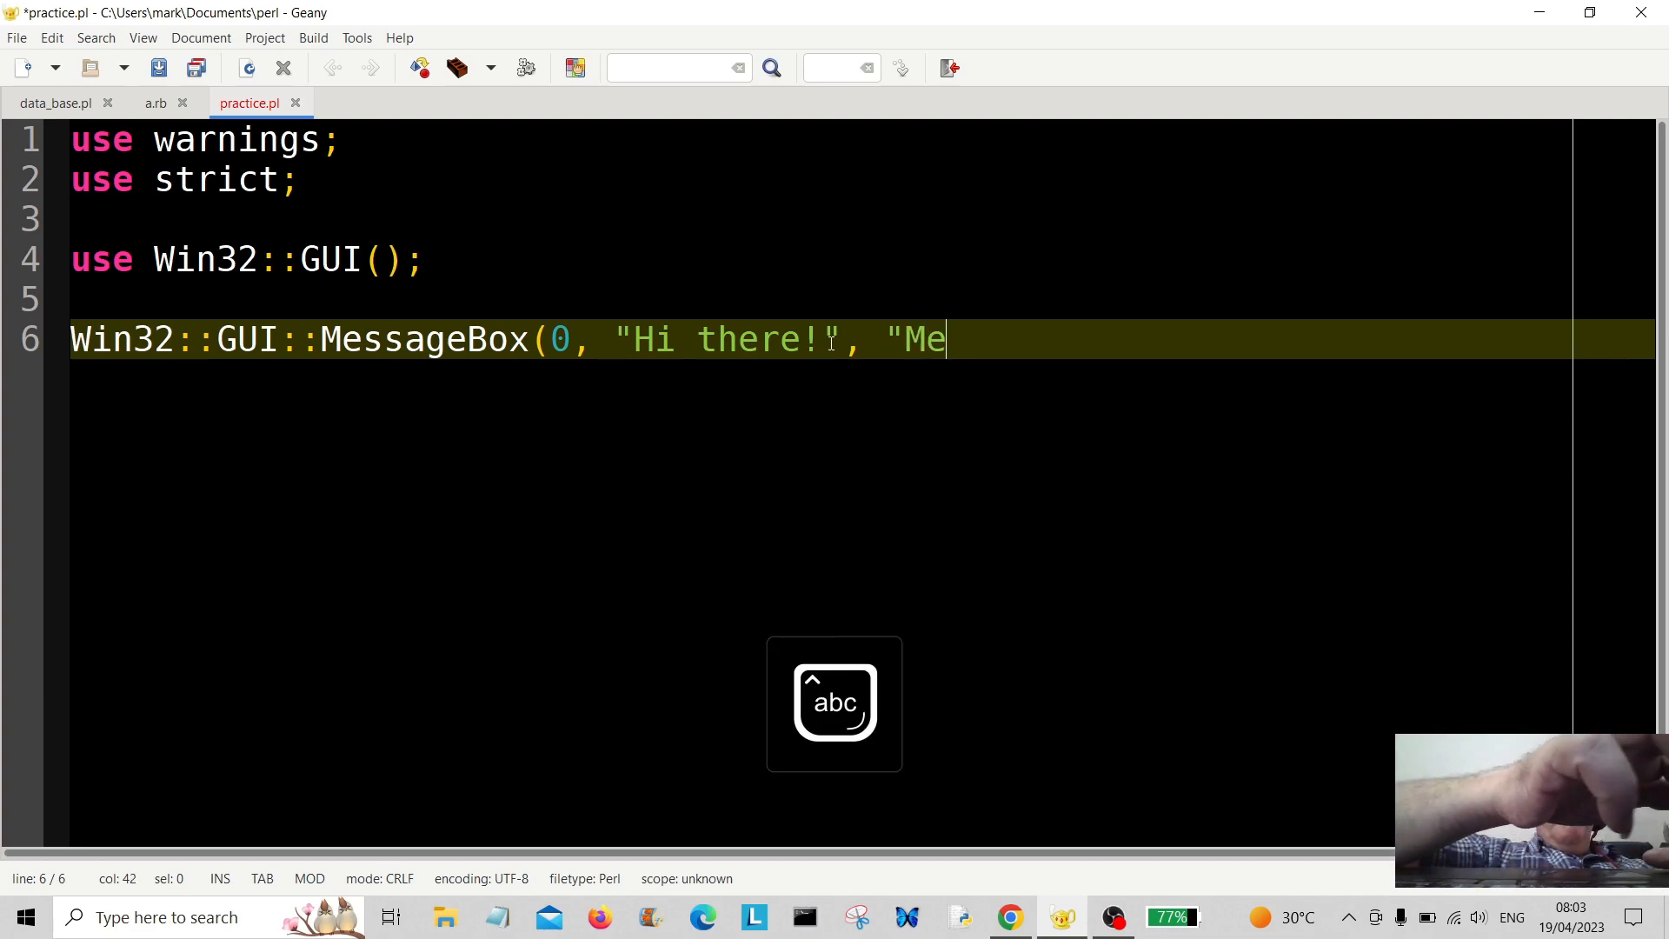
text(ssage)
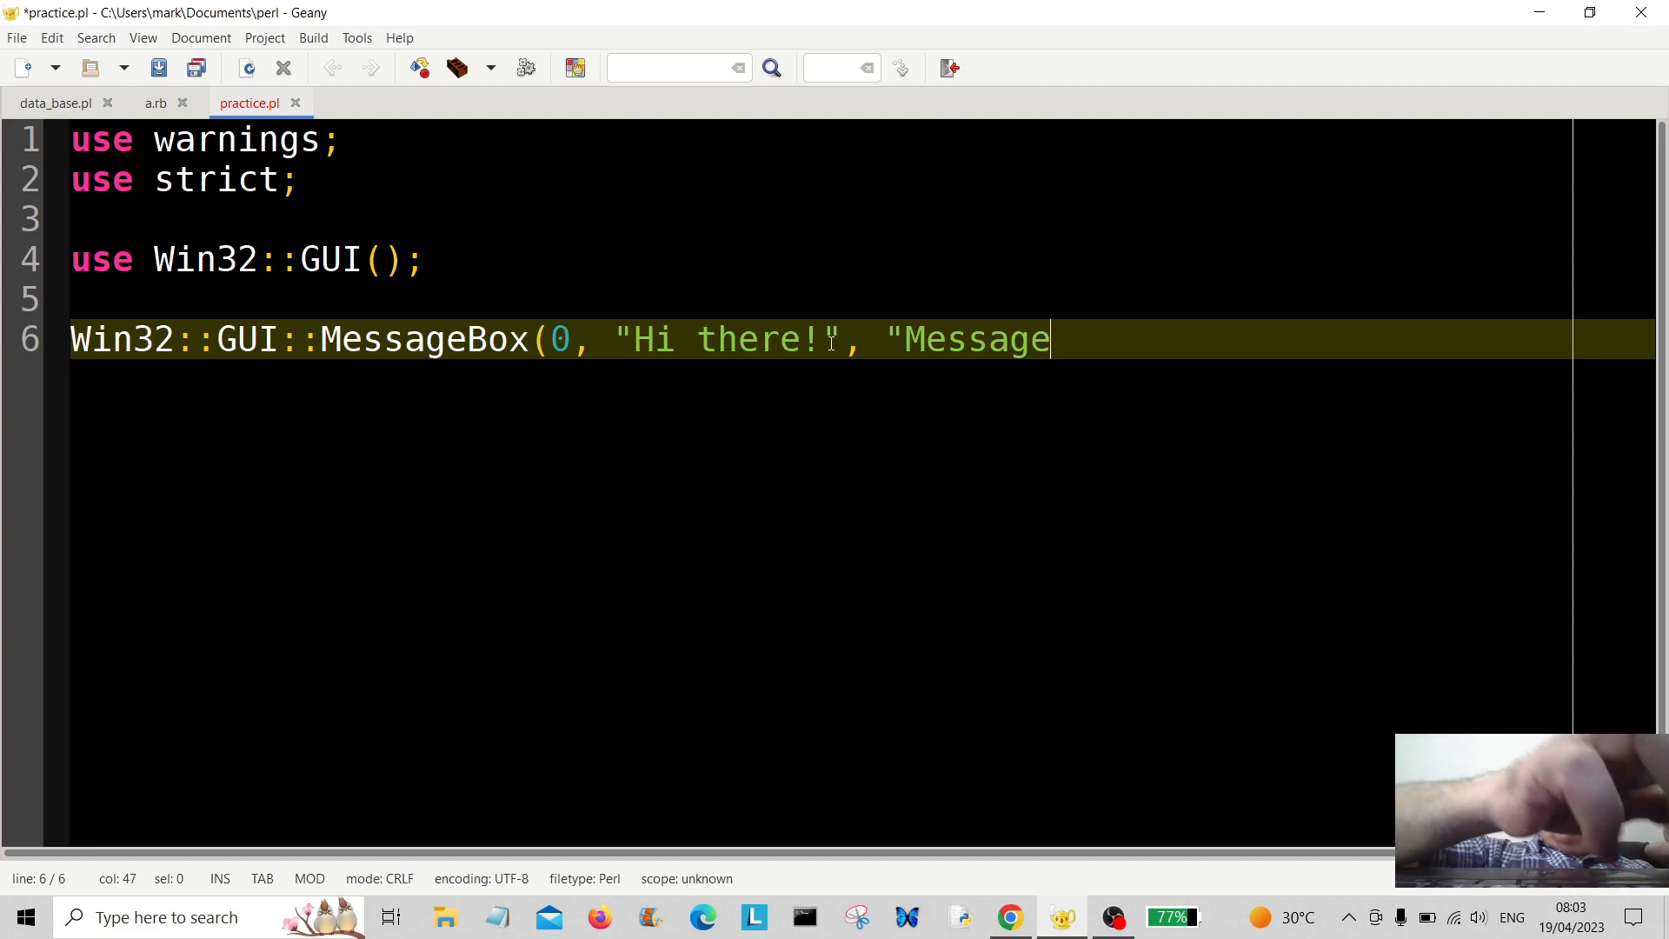
text(B)
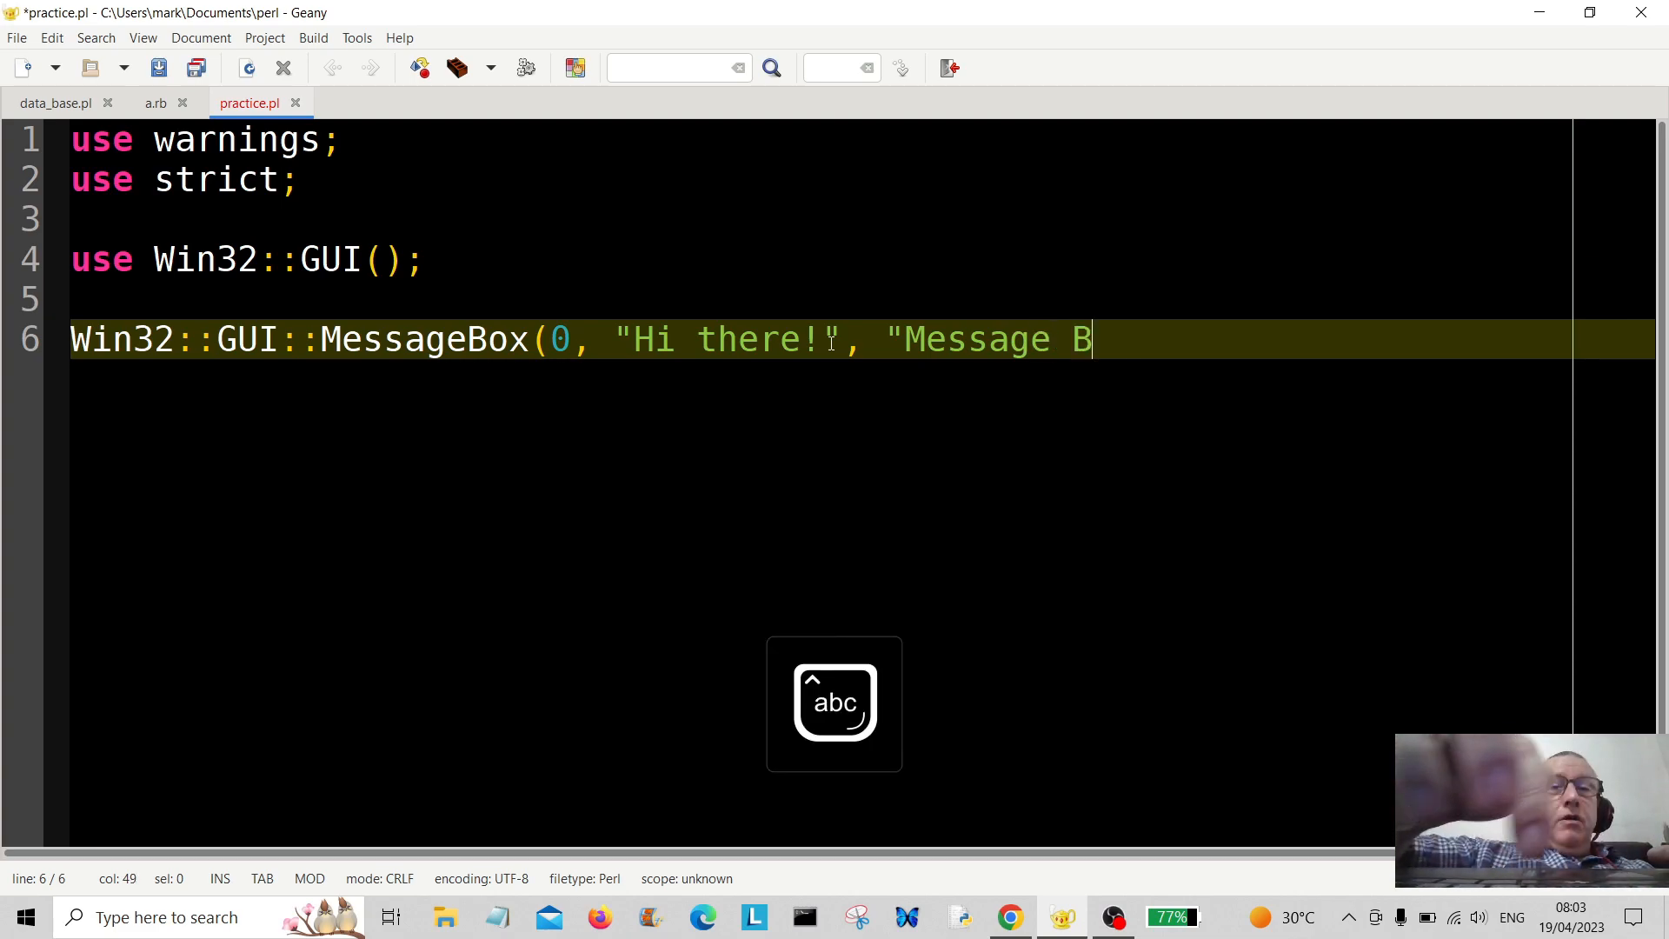
text(ox)
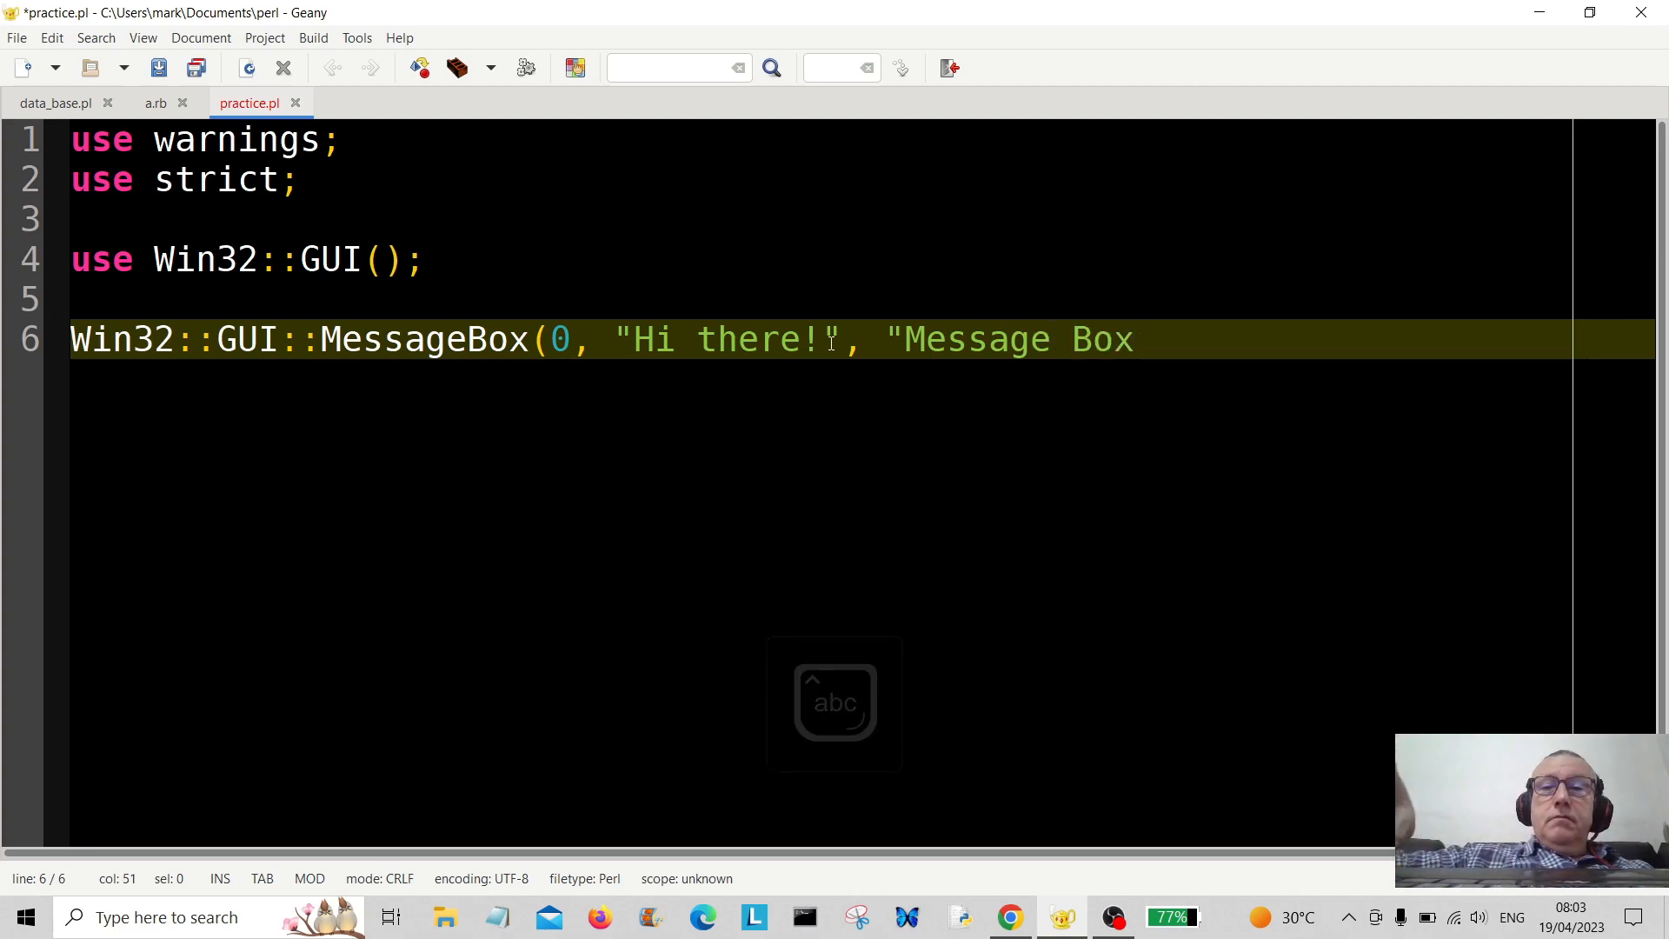
text(",)
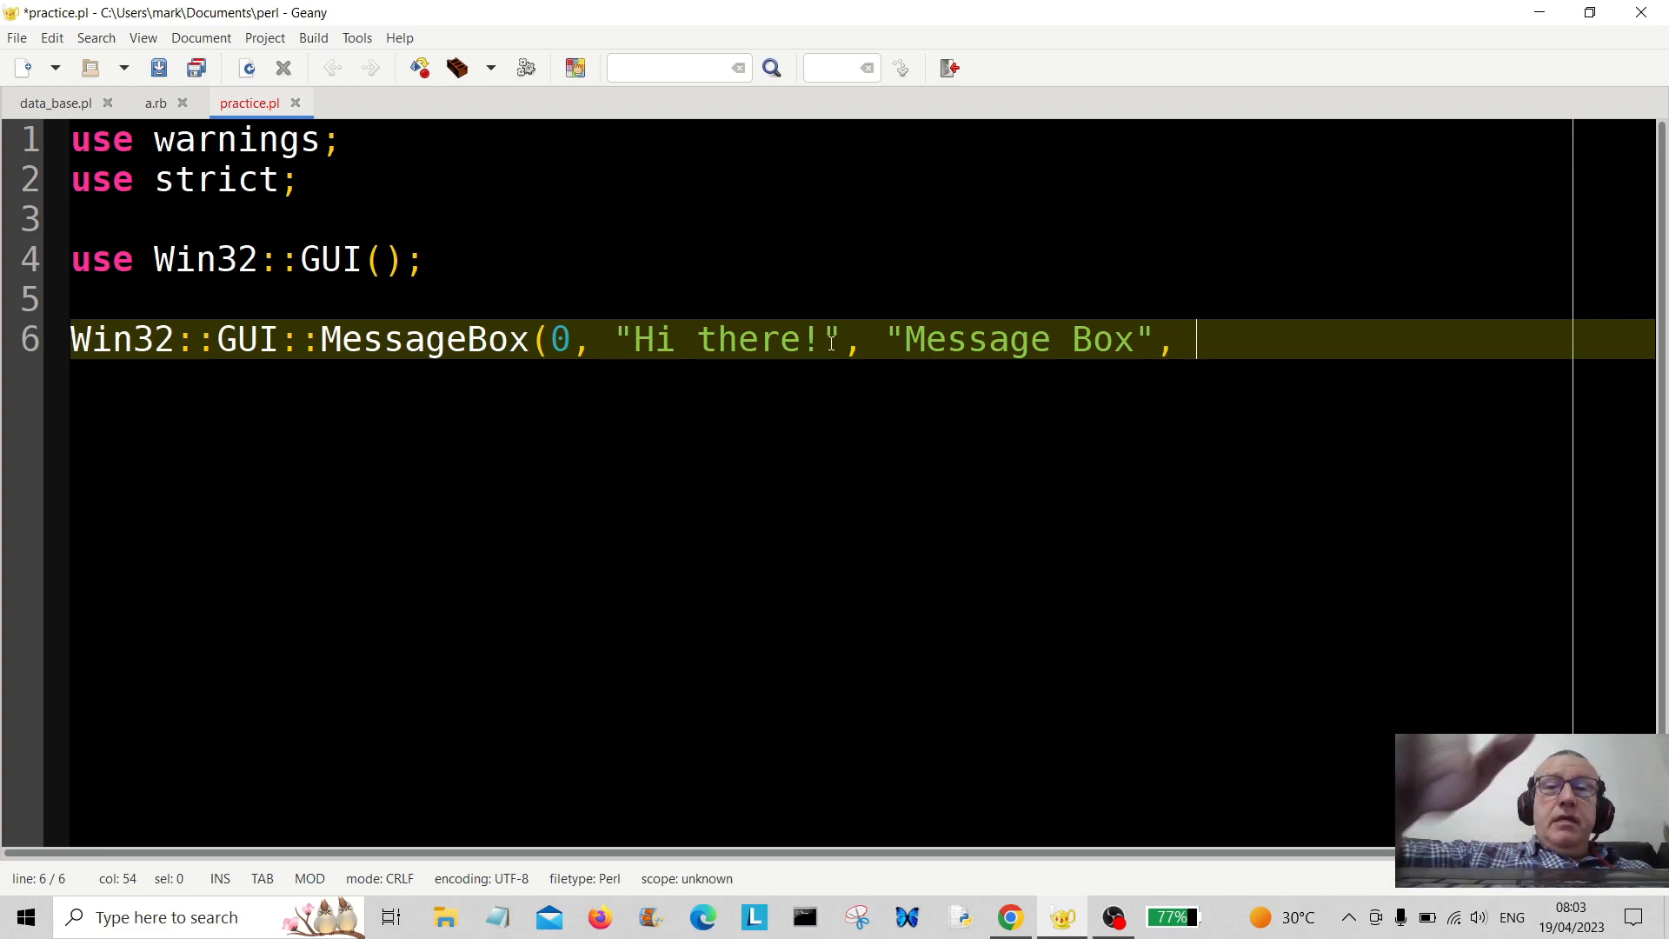
text(0))
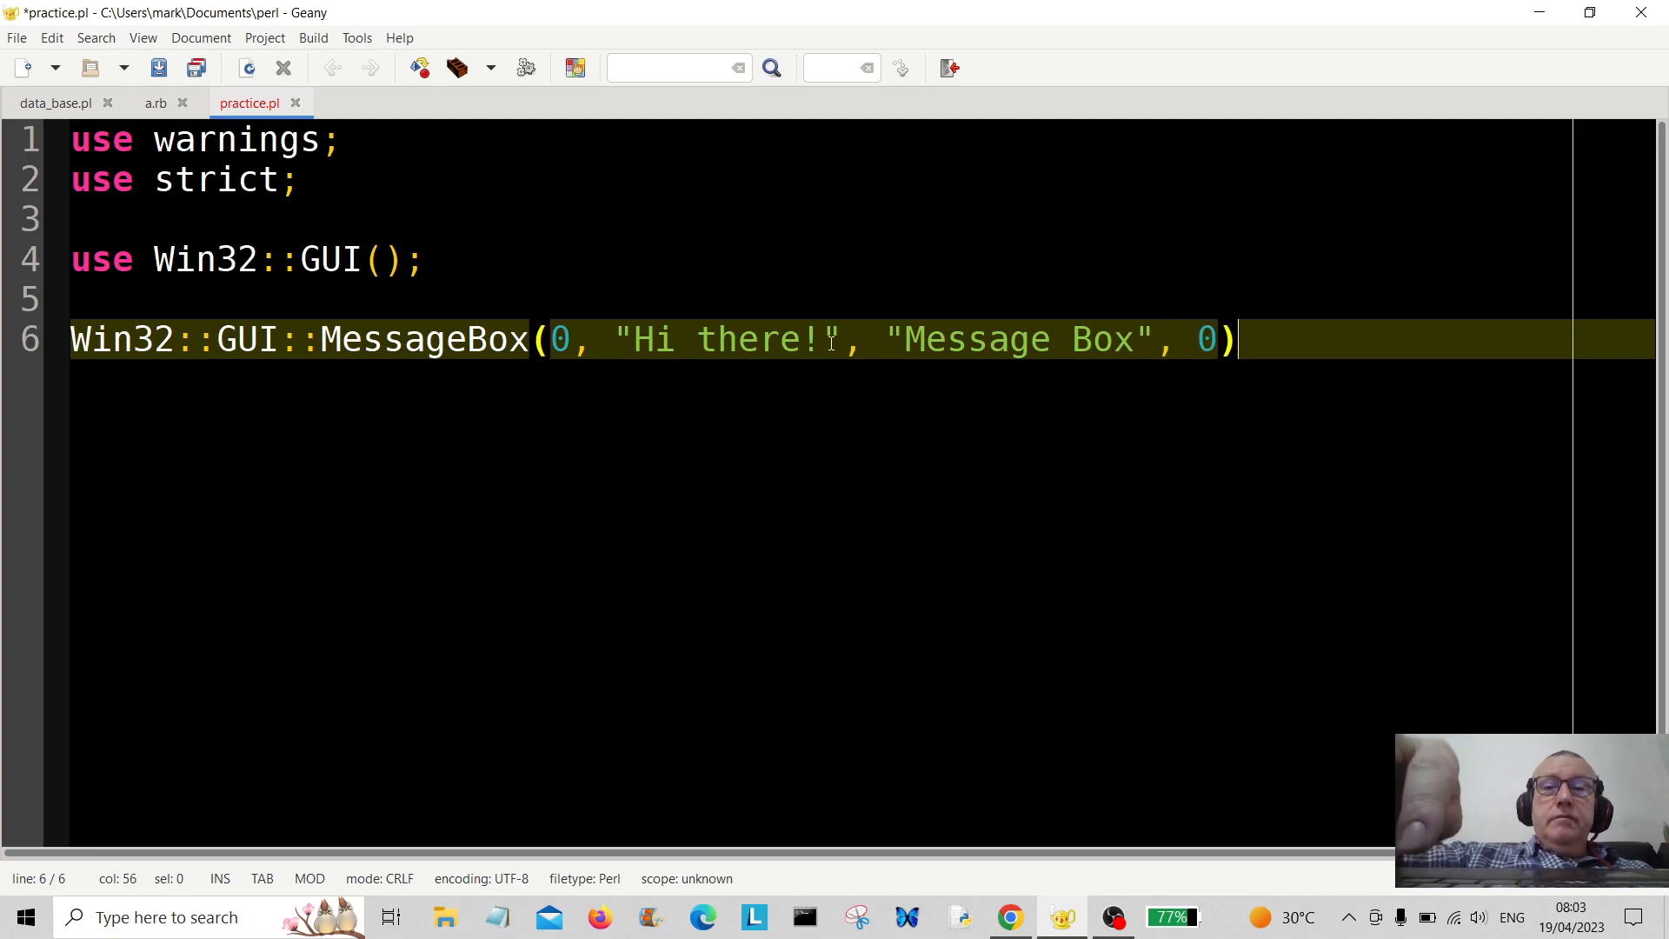
key(Return)
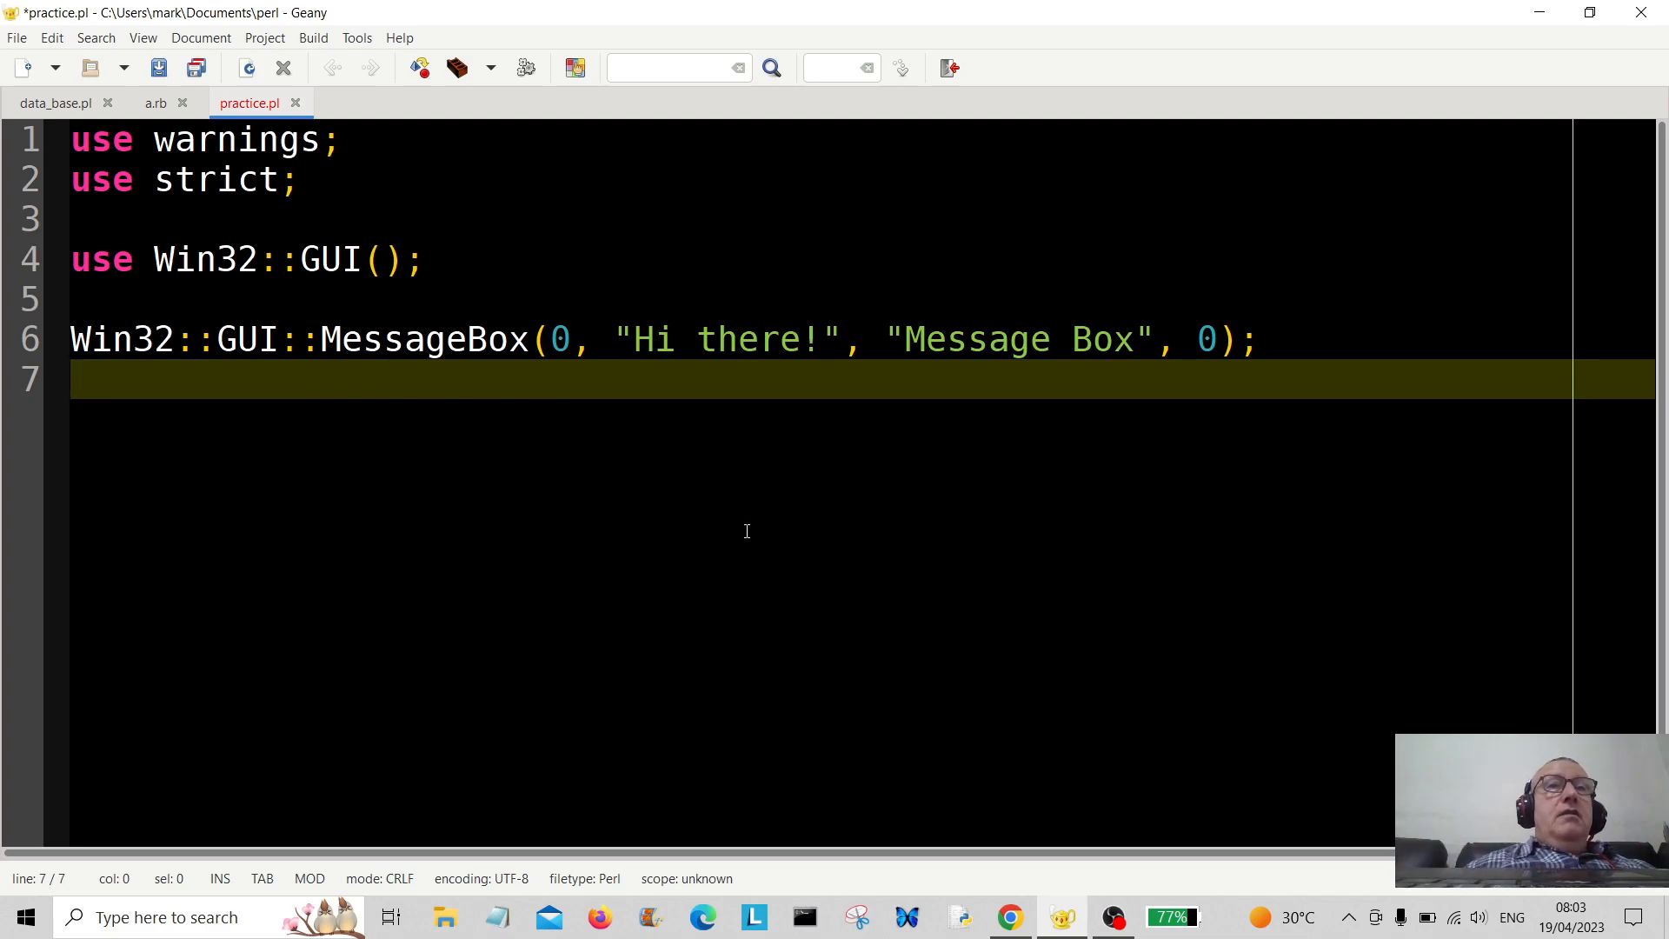
Save practice.pl and execute it, bringing up the 'Hi there!' message box
click(15, 38)
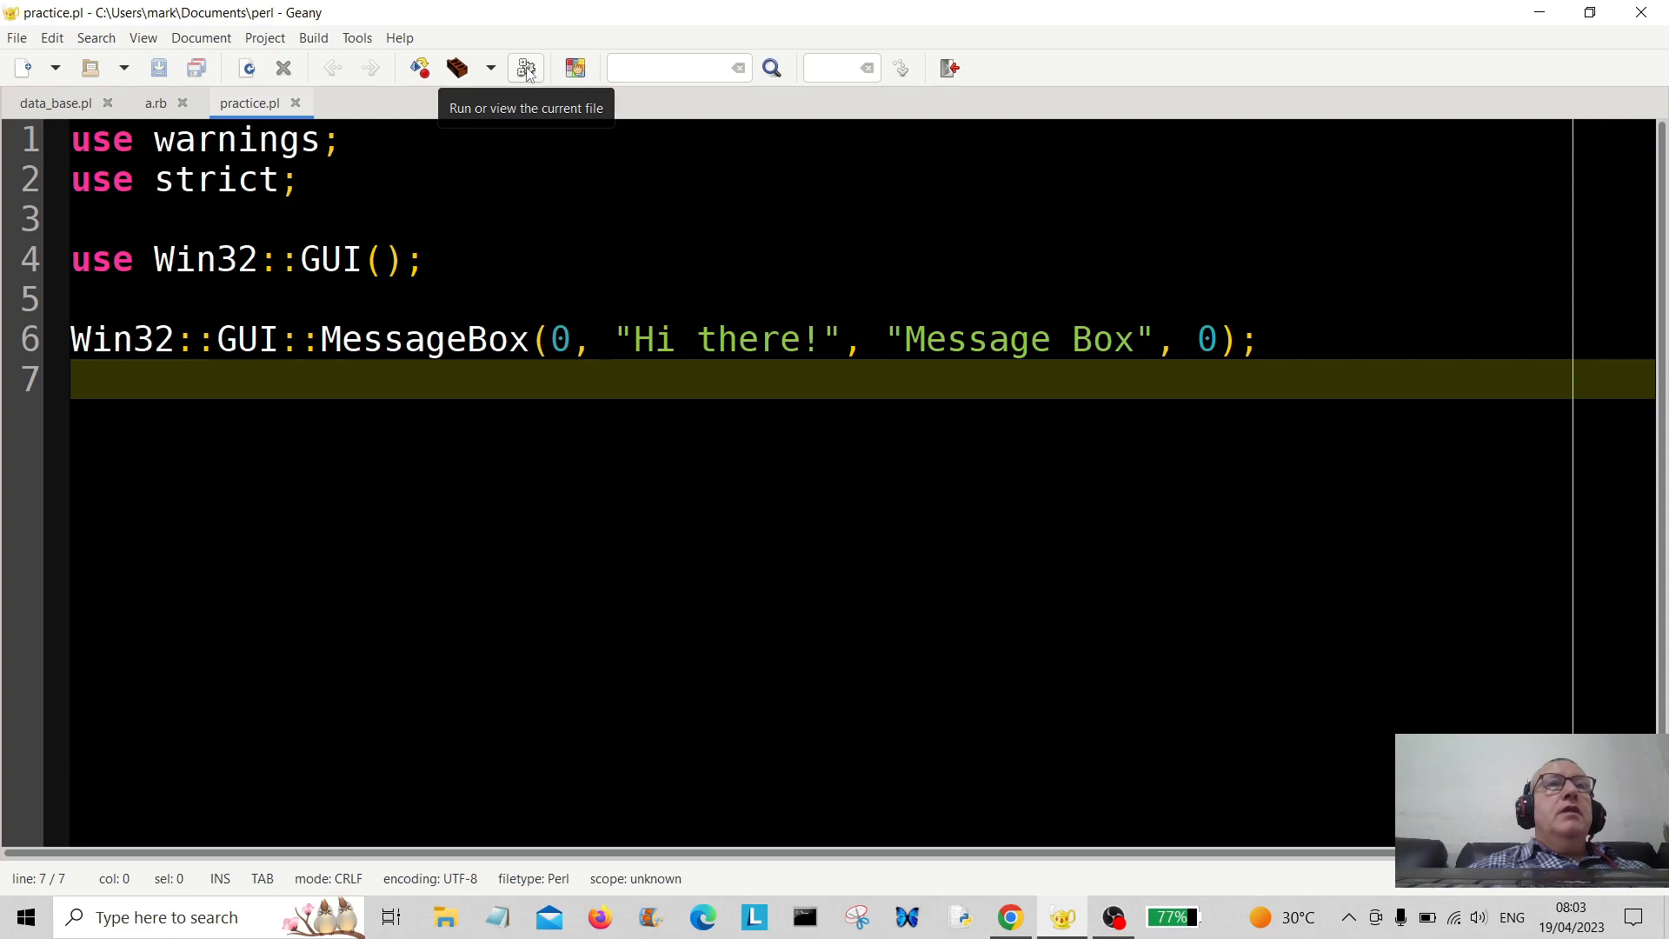
click(527, 68)
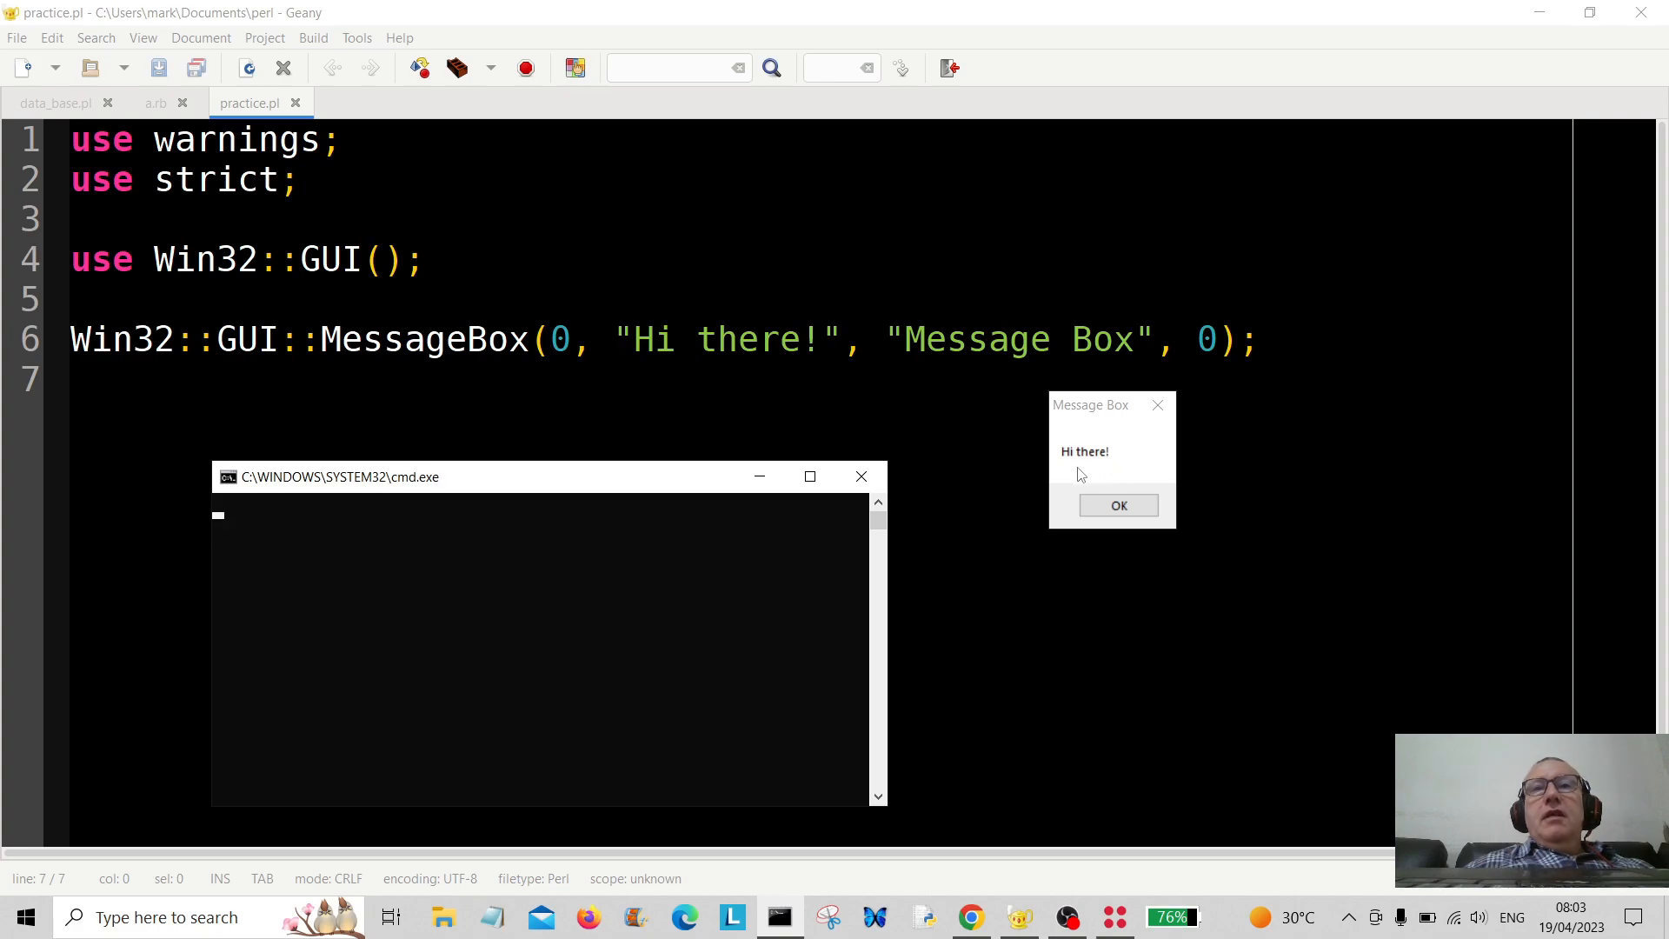
mouse_move(1040, 401)
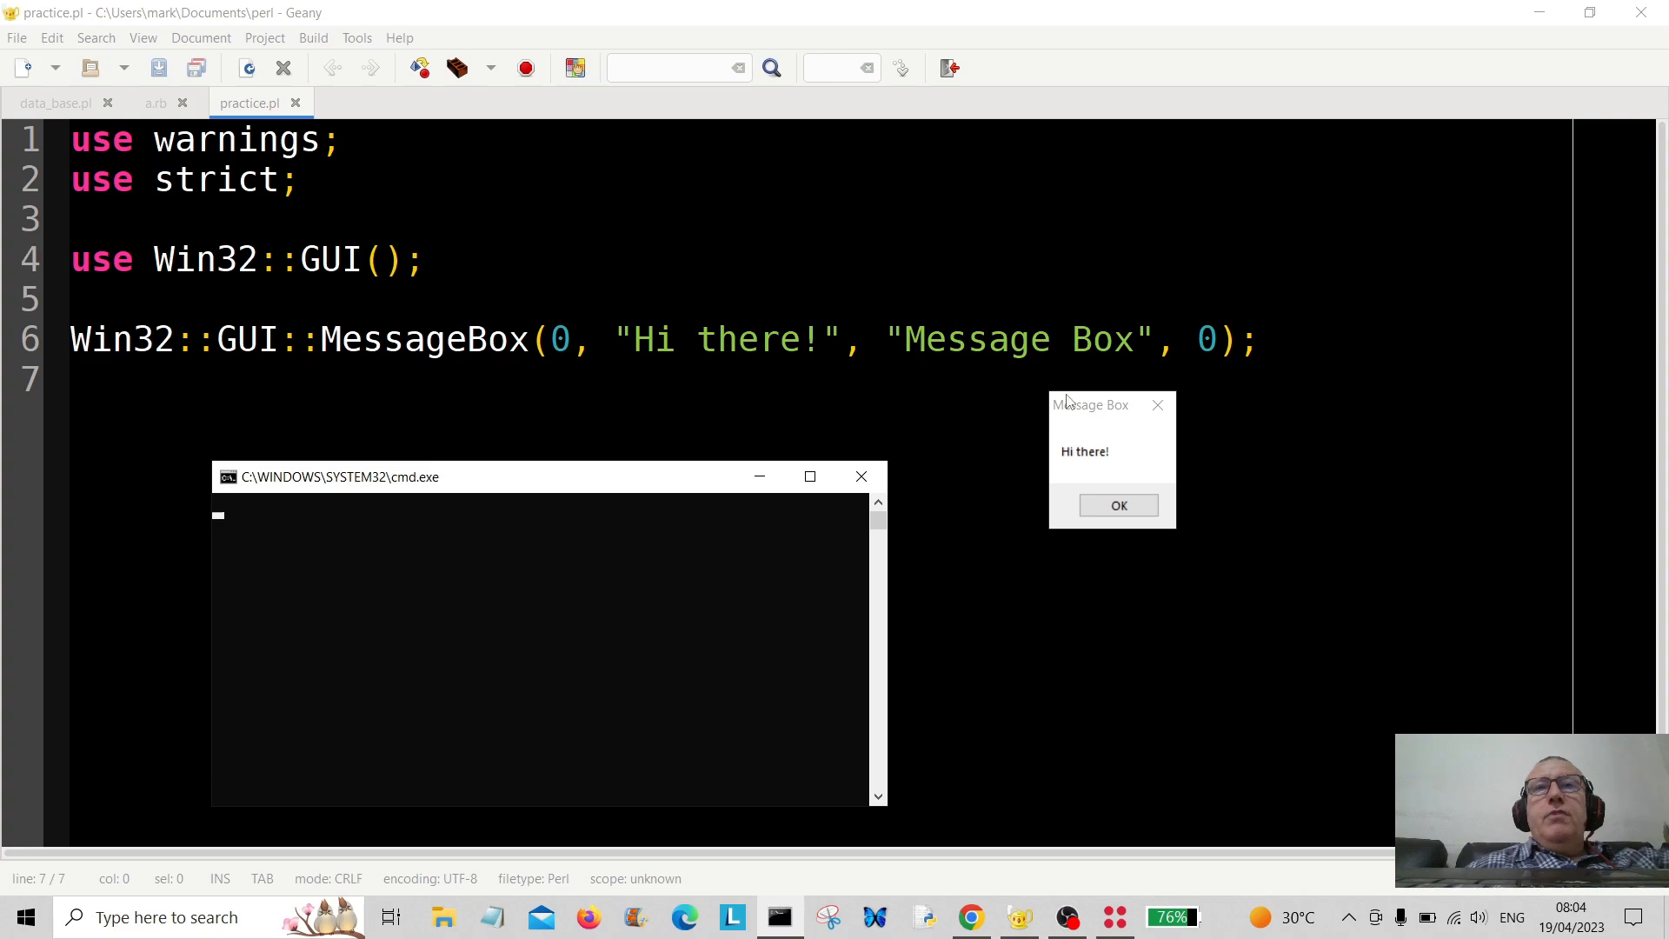
Dismiss the 'Hi there!' dialog with OK and close the finished cmd.exe console
click(1119, 505)
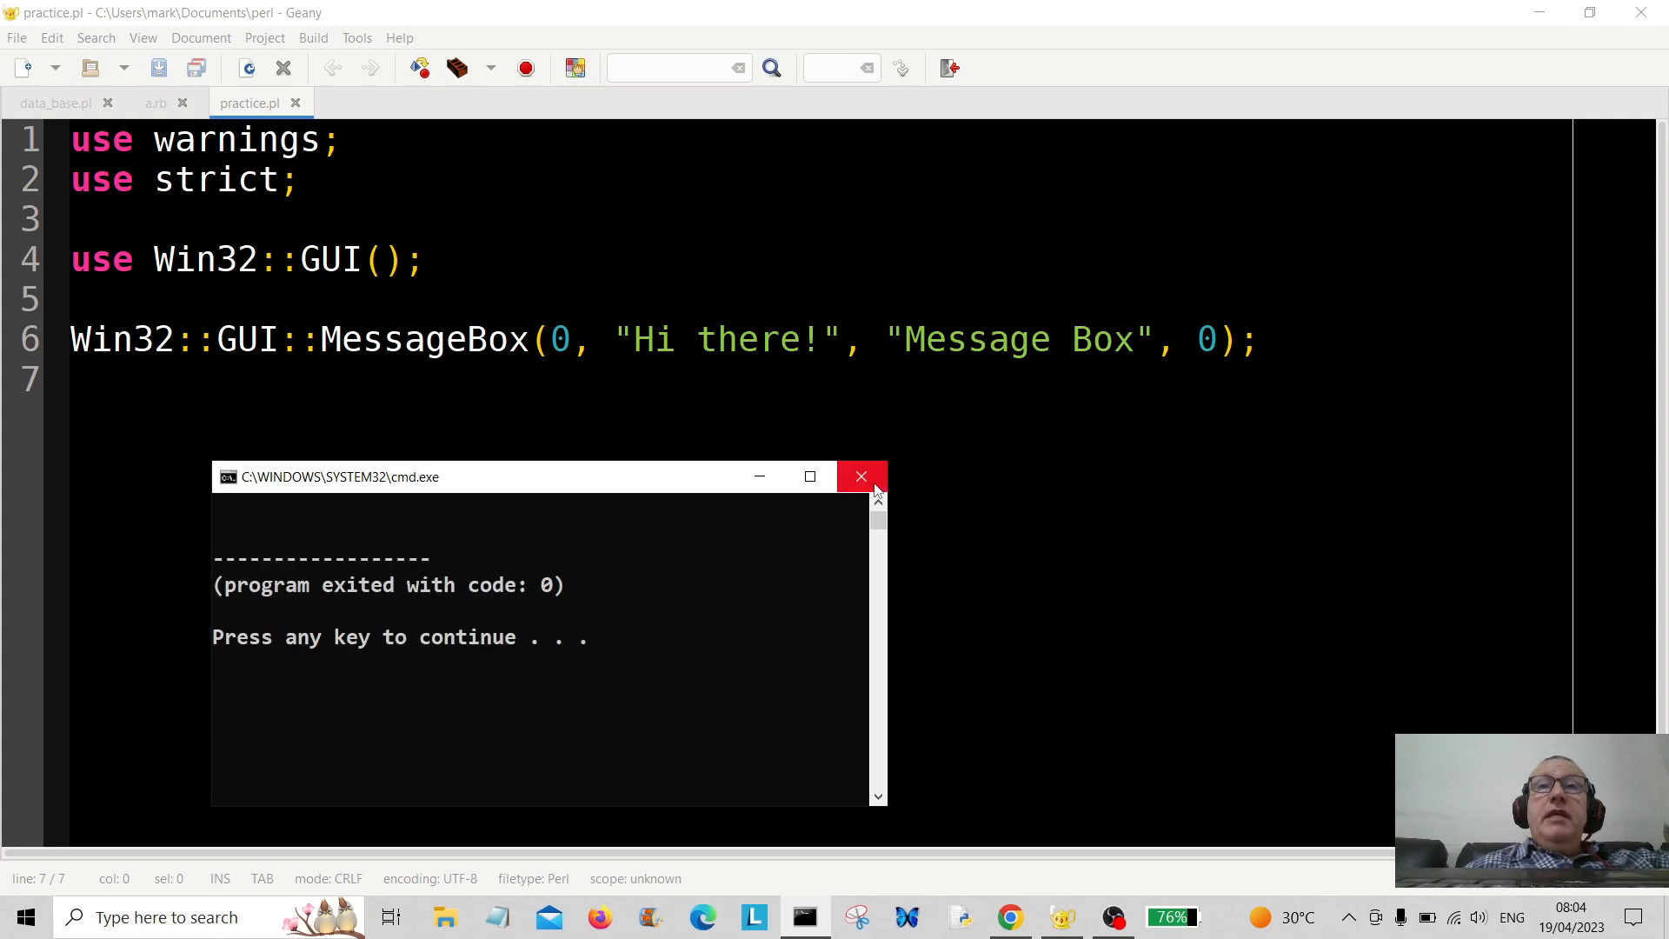
click(860, 476)
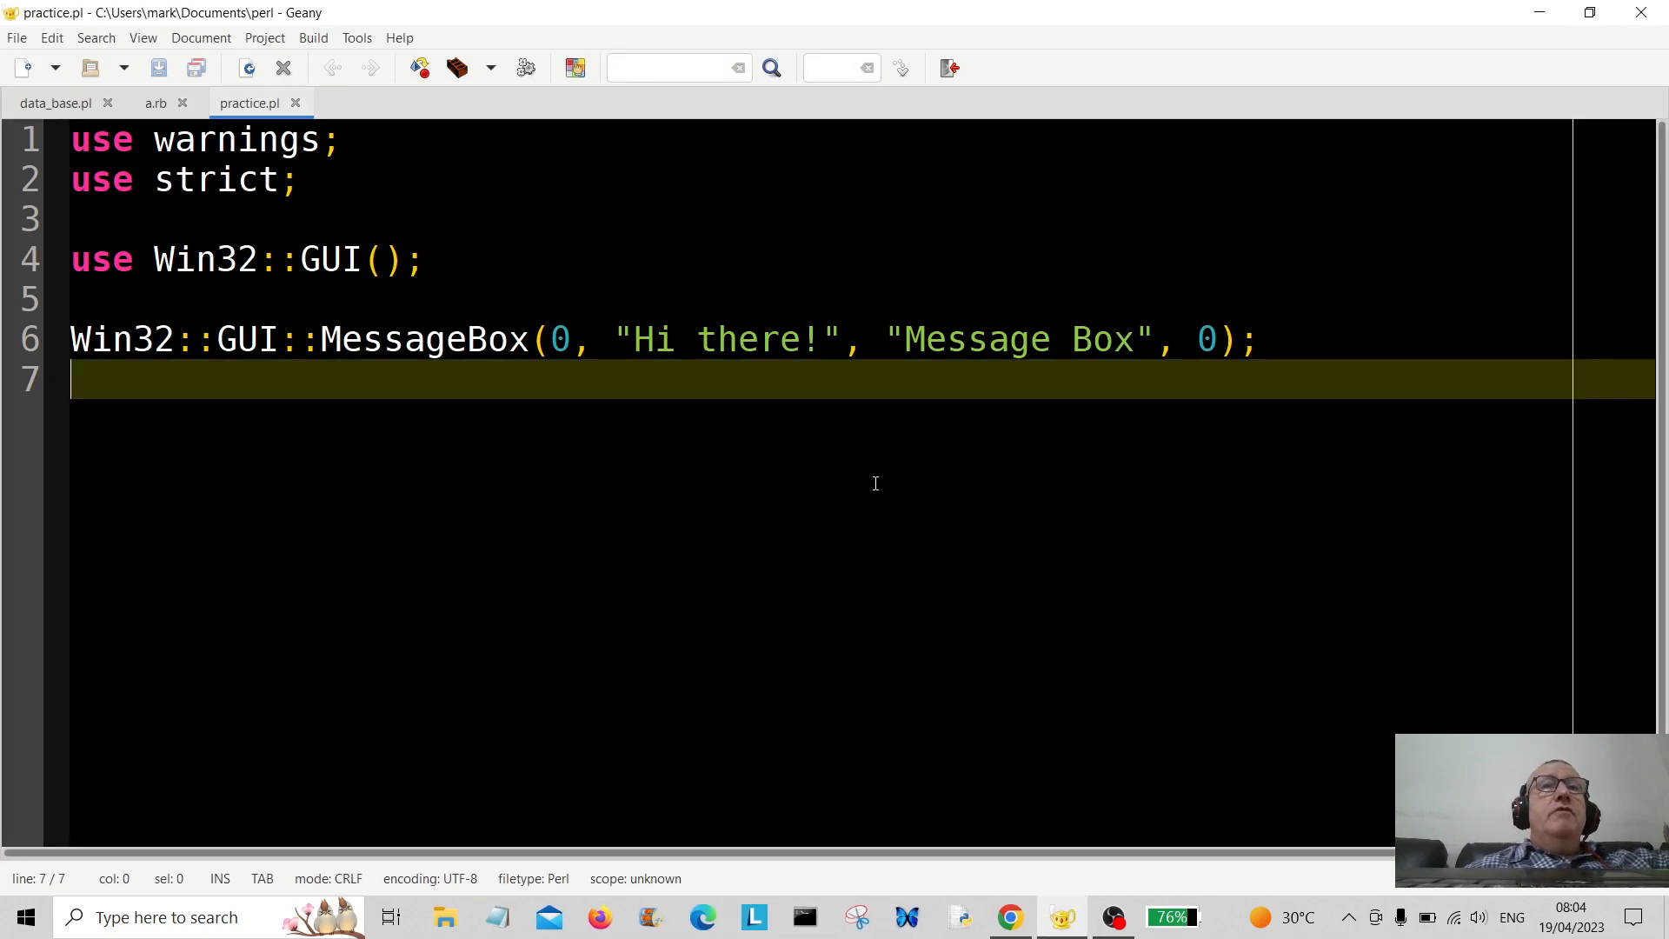